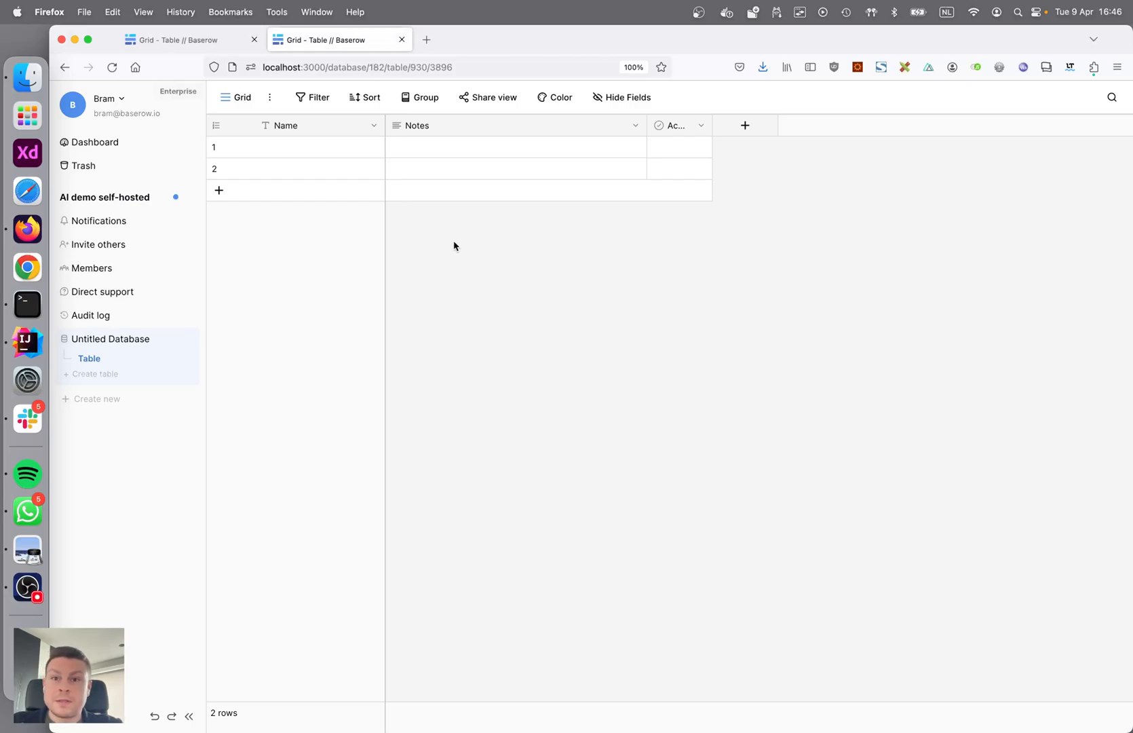
mouse_move(424, 238)
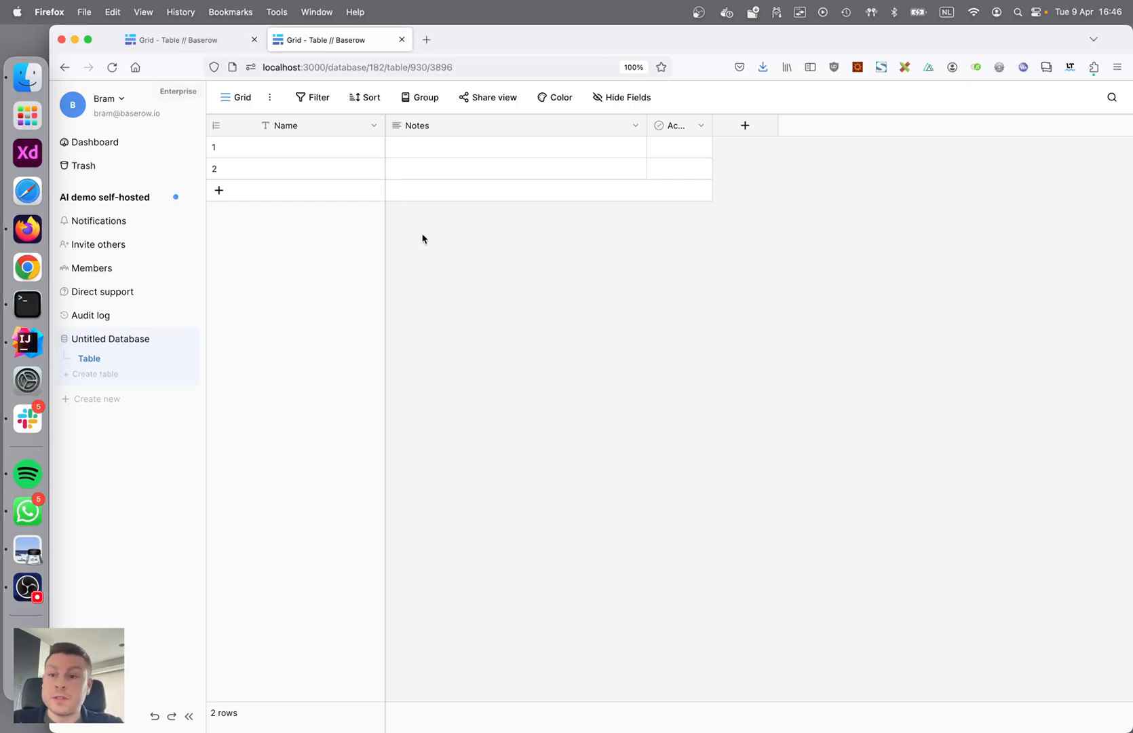
mouse_move(475, 289)
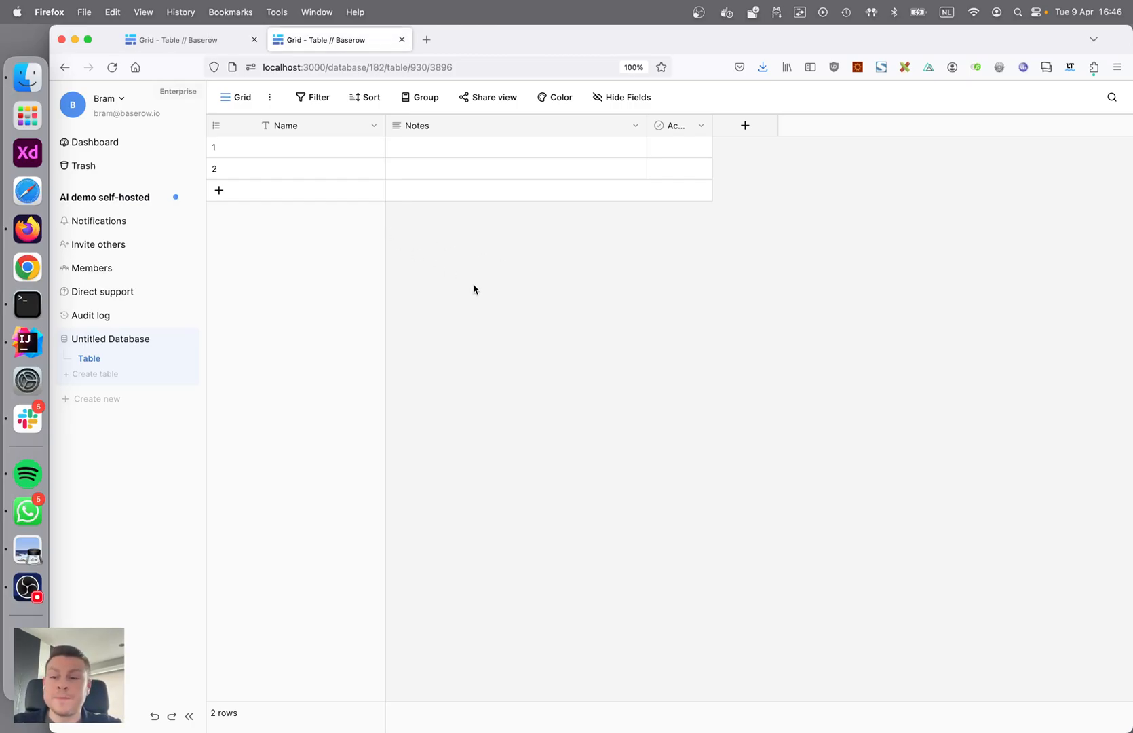
mouse_move(644, 255)
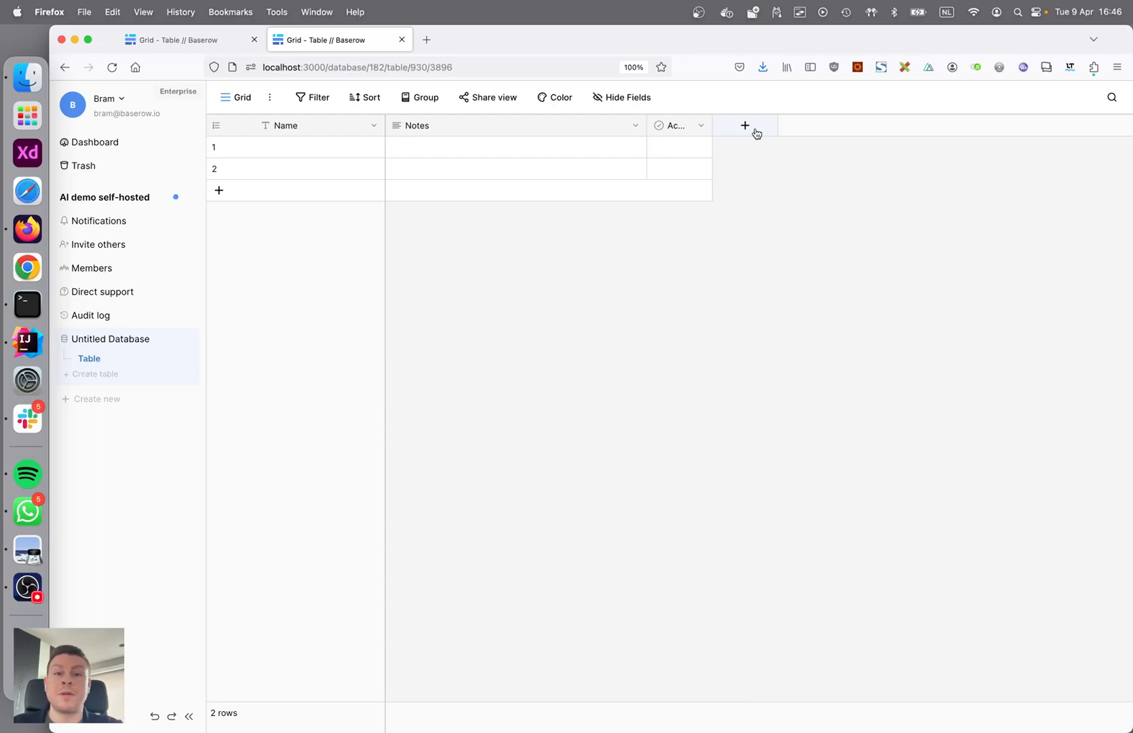
Open the new-field panel to see the field types, with AI prompt greyed out.
click(745, 125)
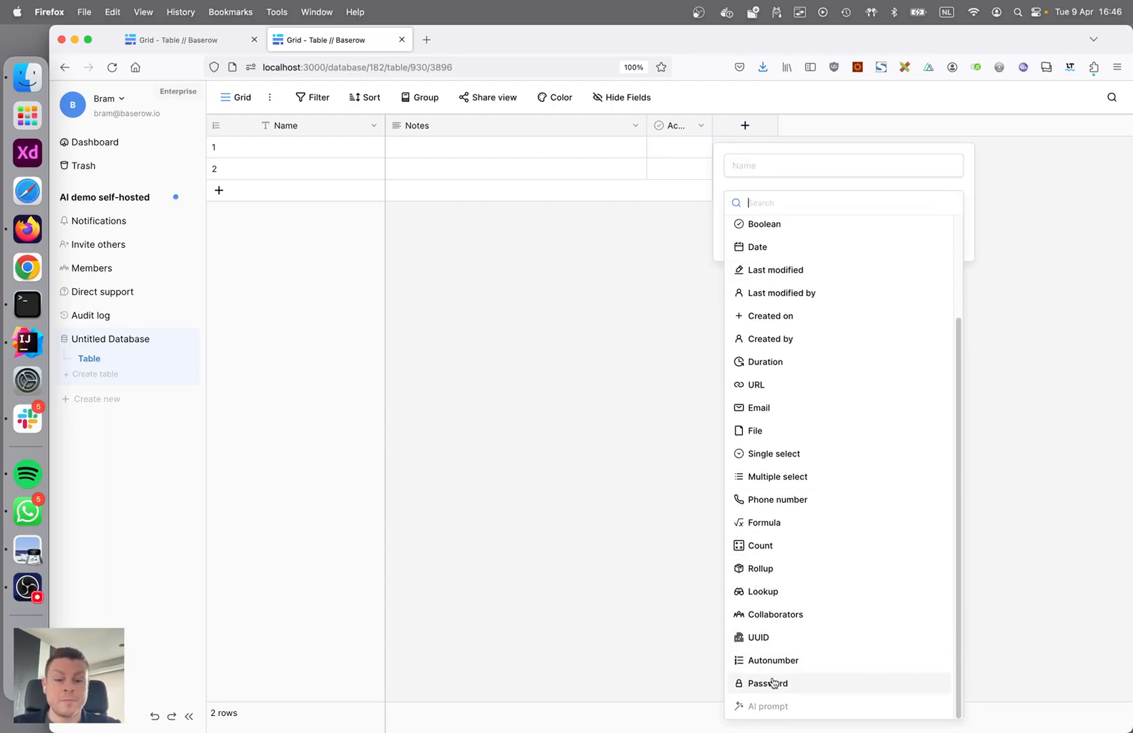
mouse_move(831, 512)
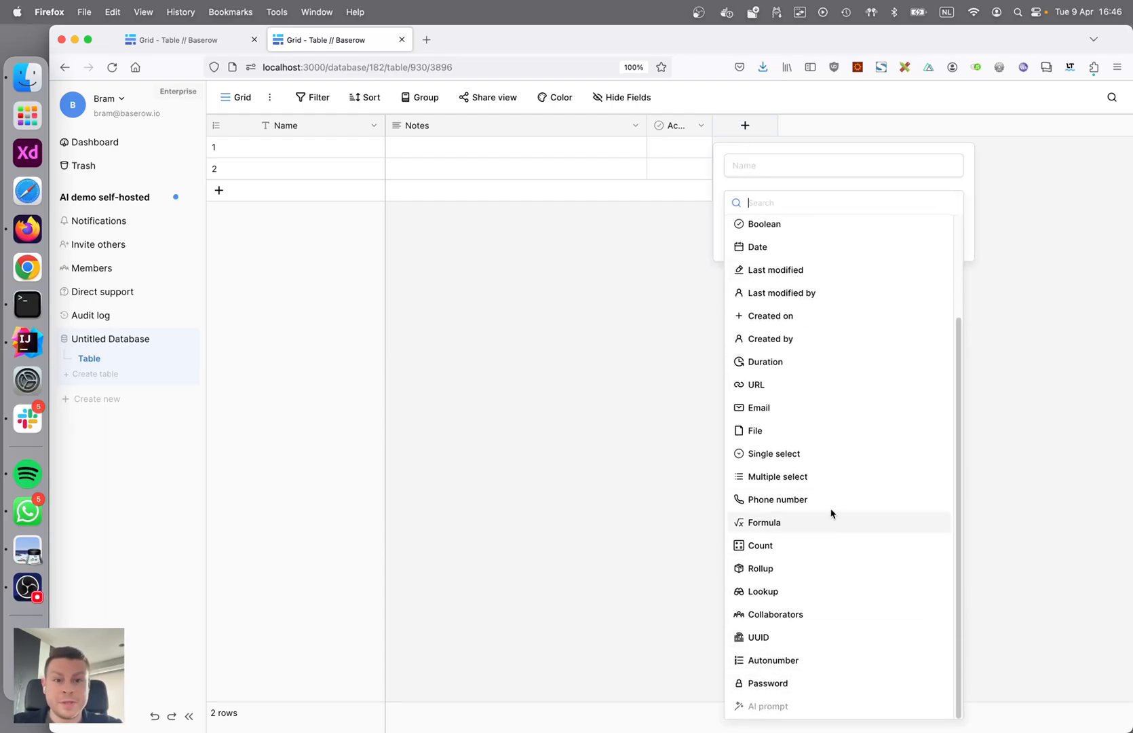
mouse_move(843, 636)
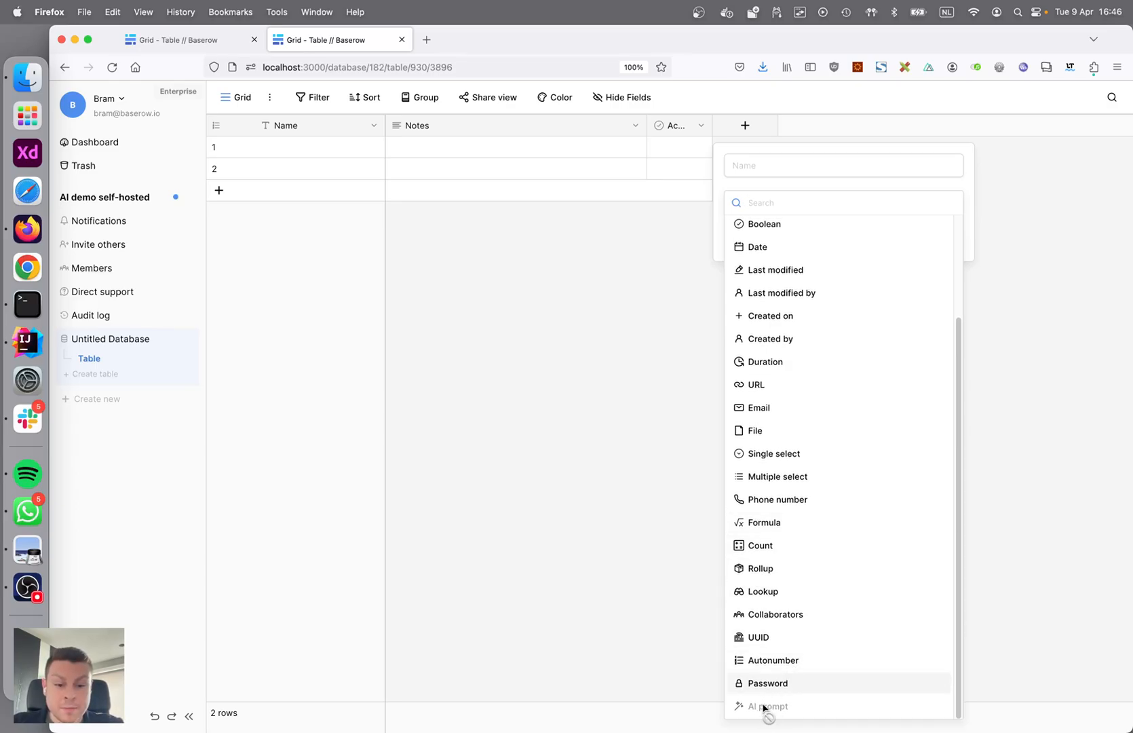
mouse_move(765, 706)
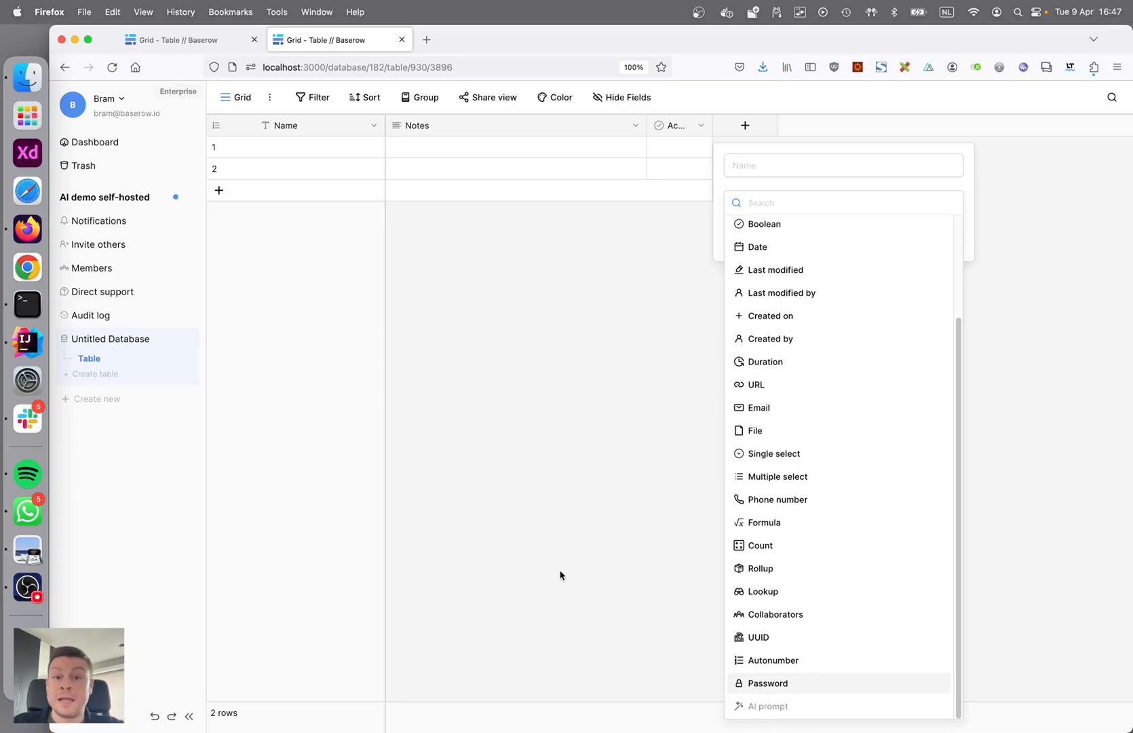
Close the new-field panel and bring up the workspace Settings dialog.
click(561, 576)
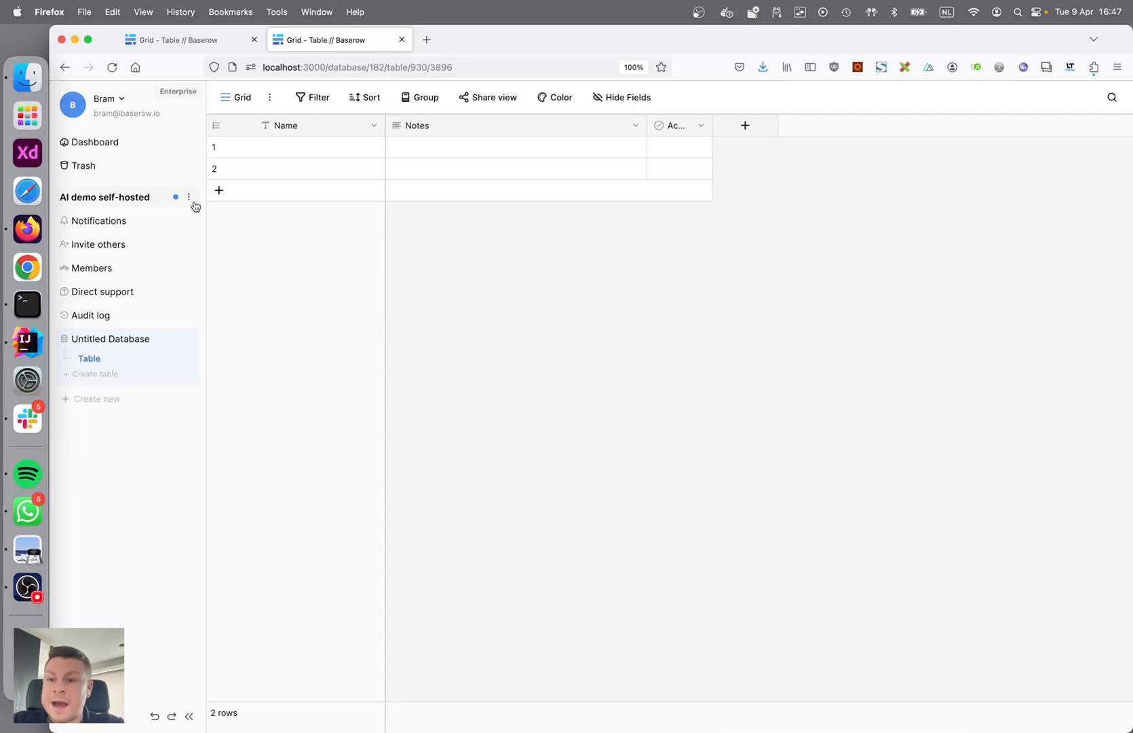
click(190, 197)
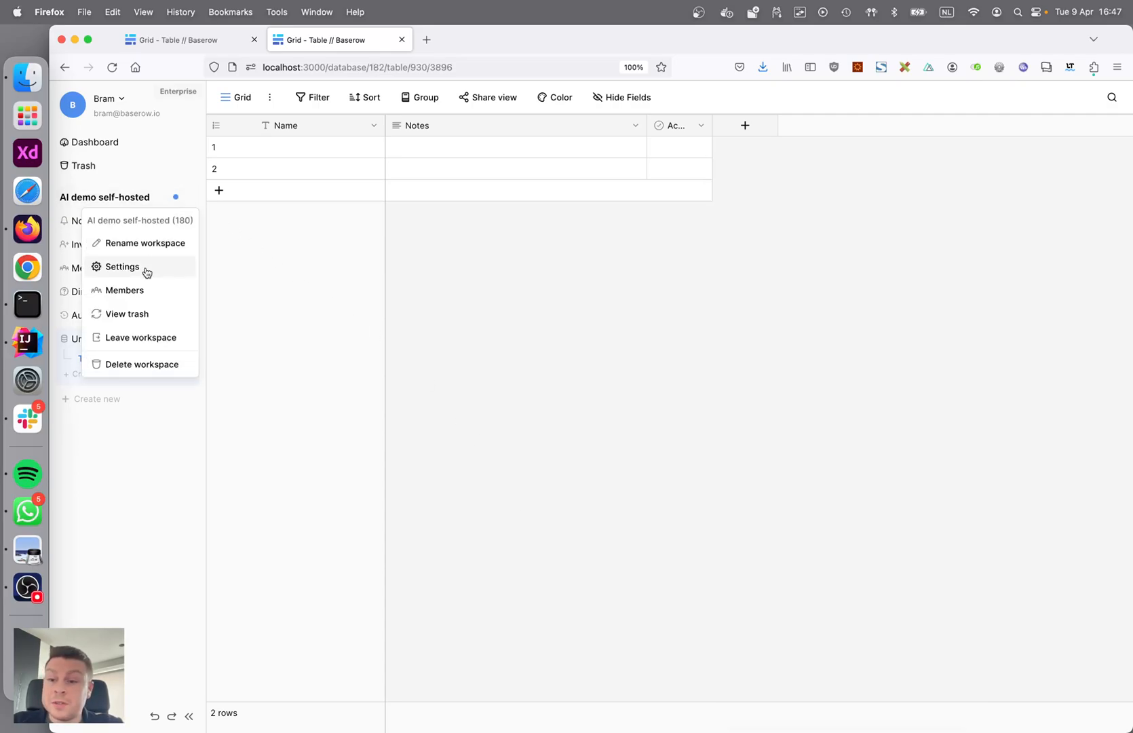
click(181, 197)
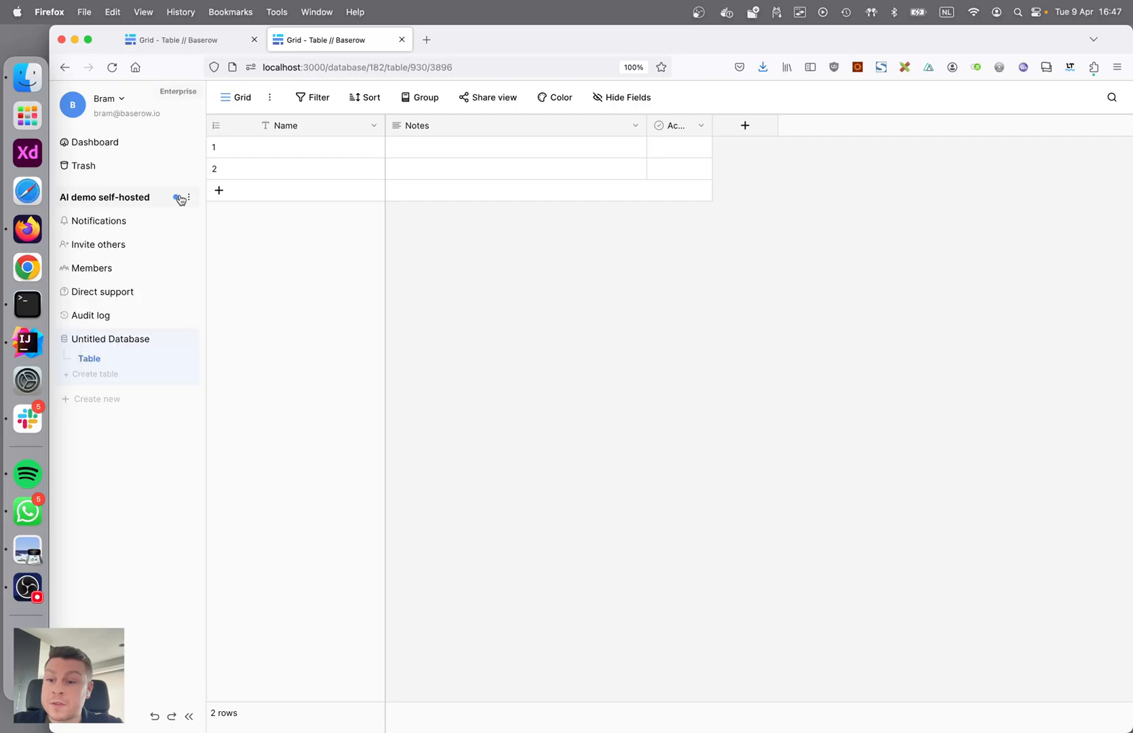
click(188, 197)
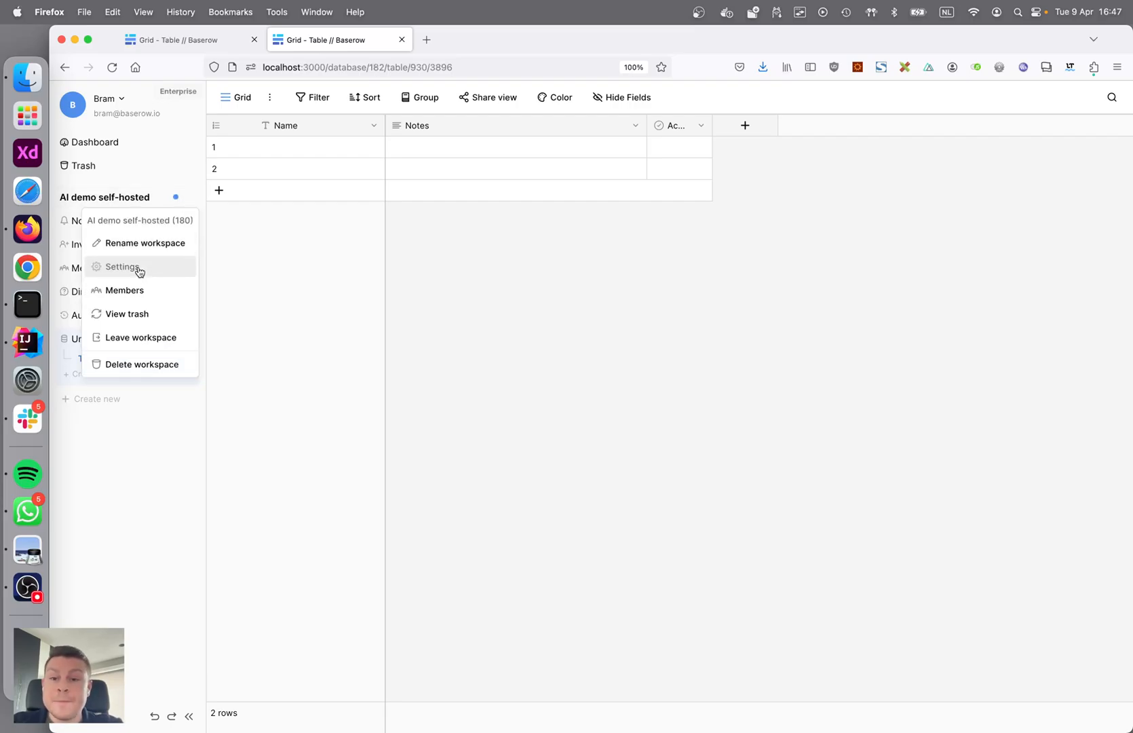
click(123, 267)
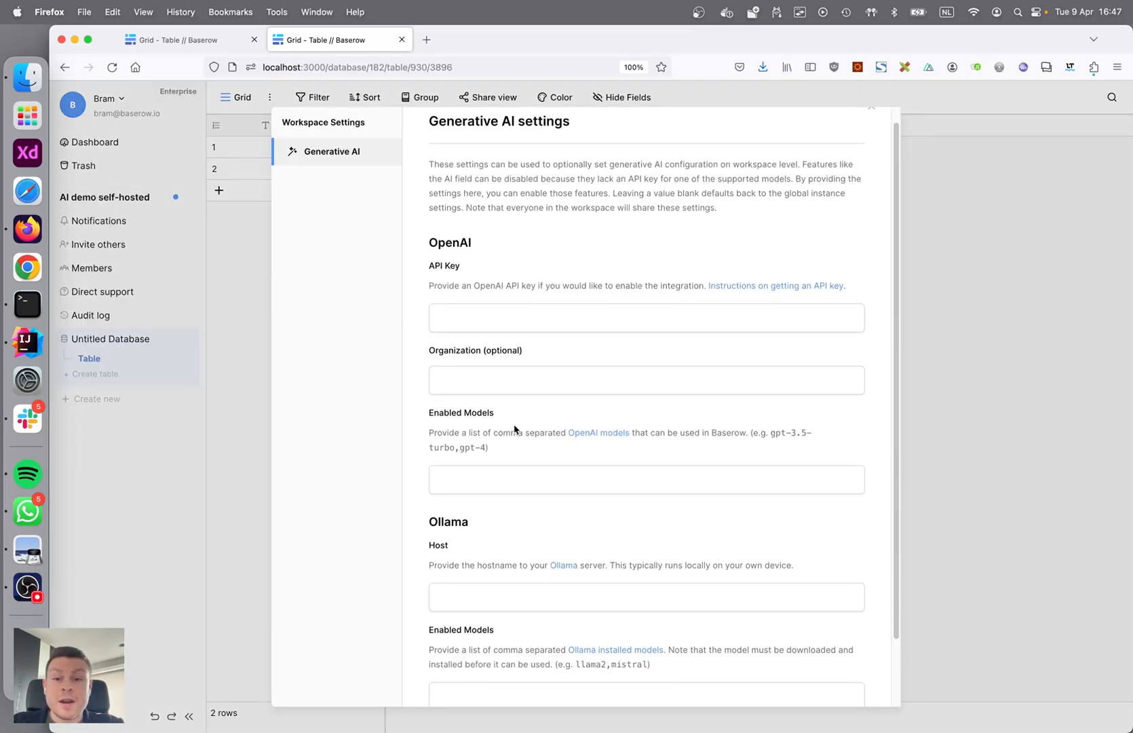
scroll(down, 3)
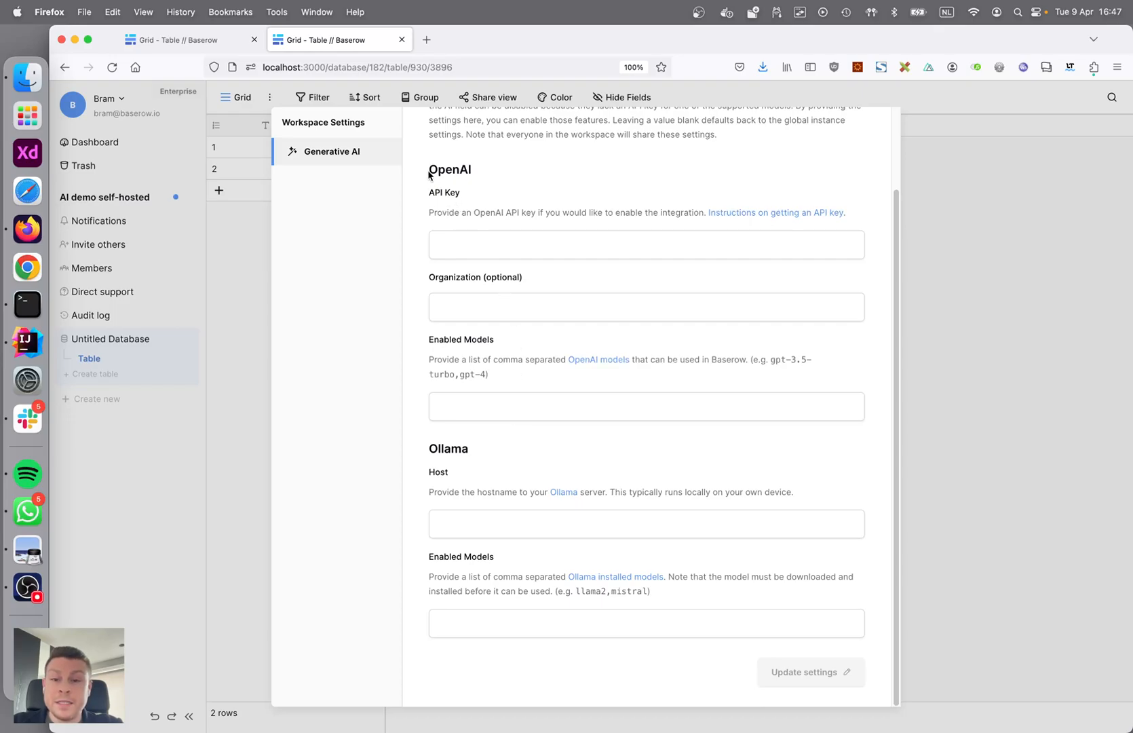
mouse_move(431, 448)
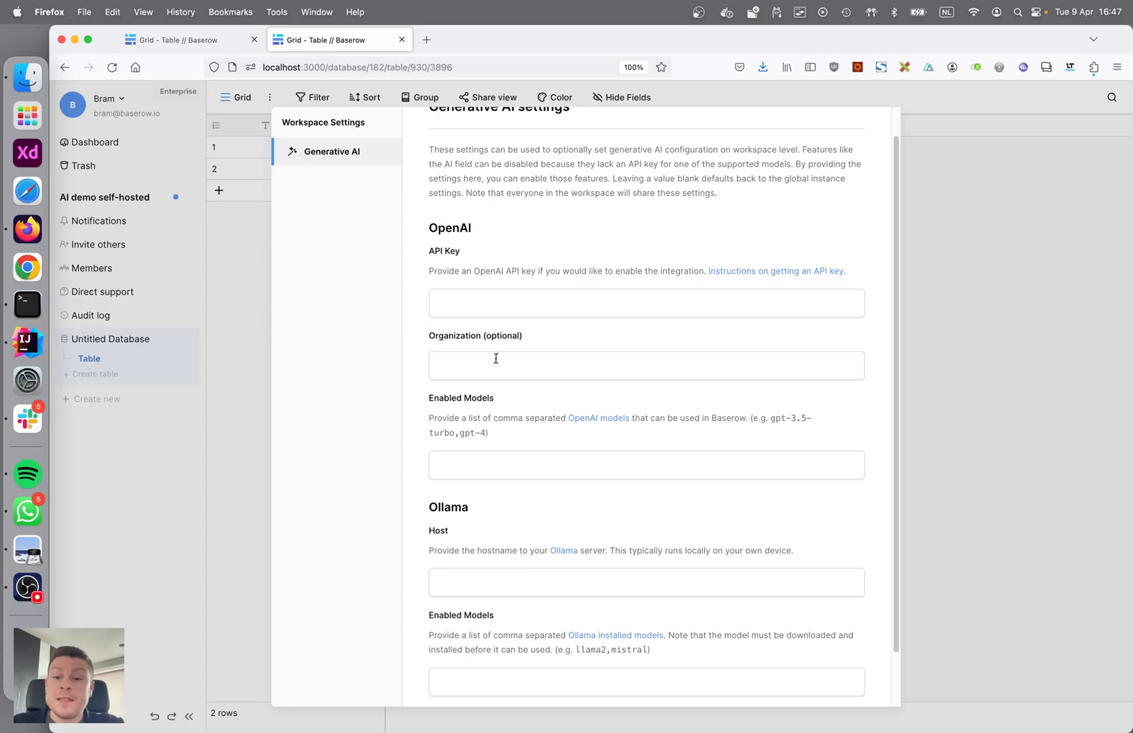
text(test)
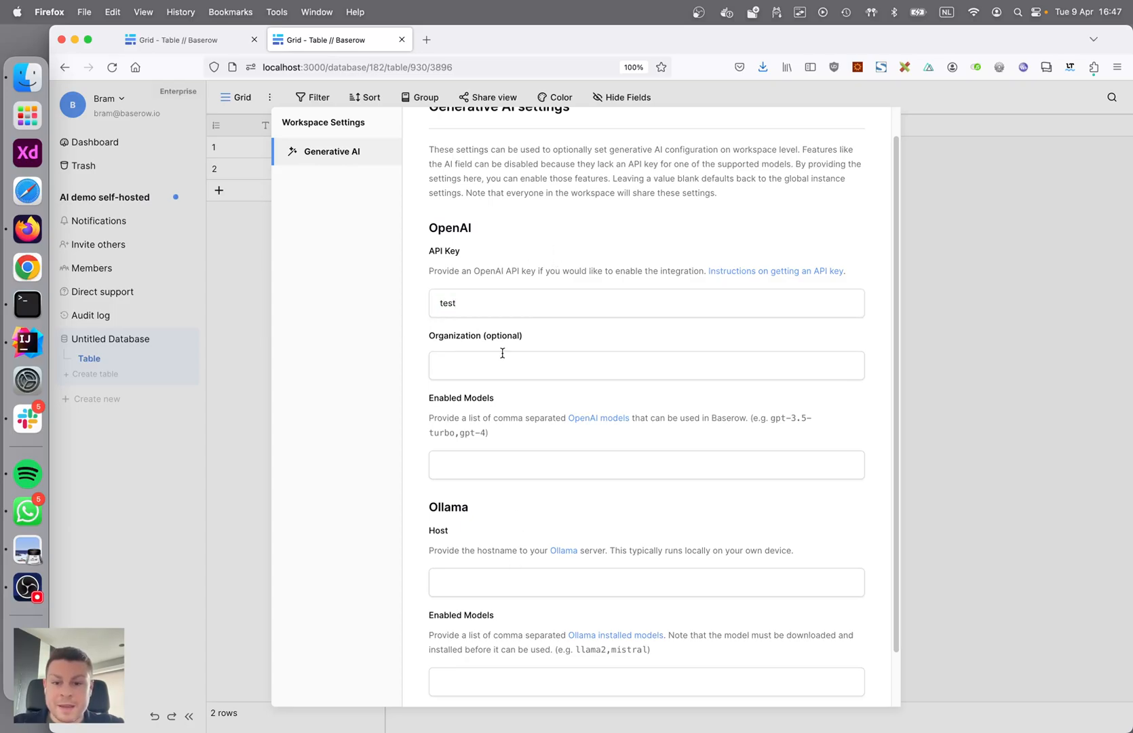
text(test)
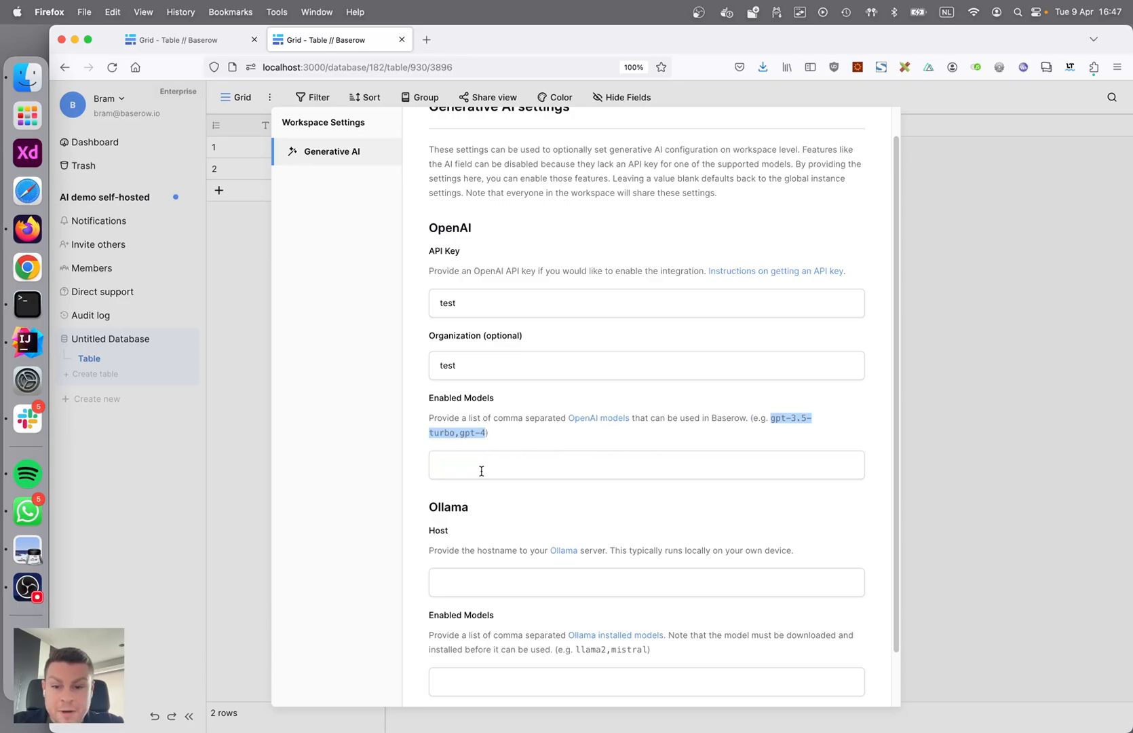
text(gpt-3.5-turbo,gpt-4)
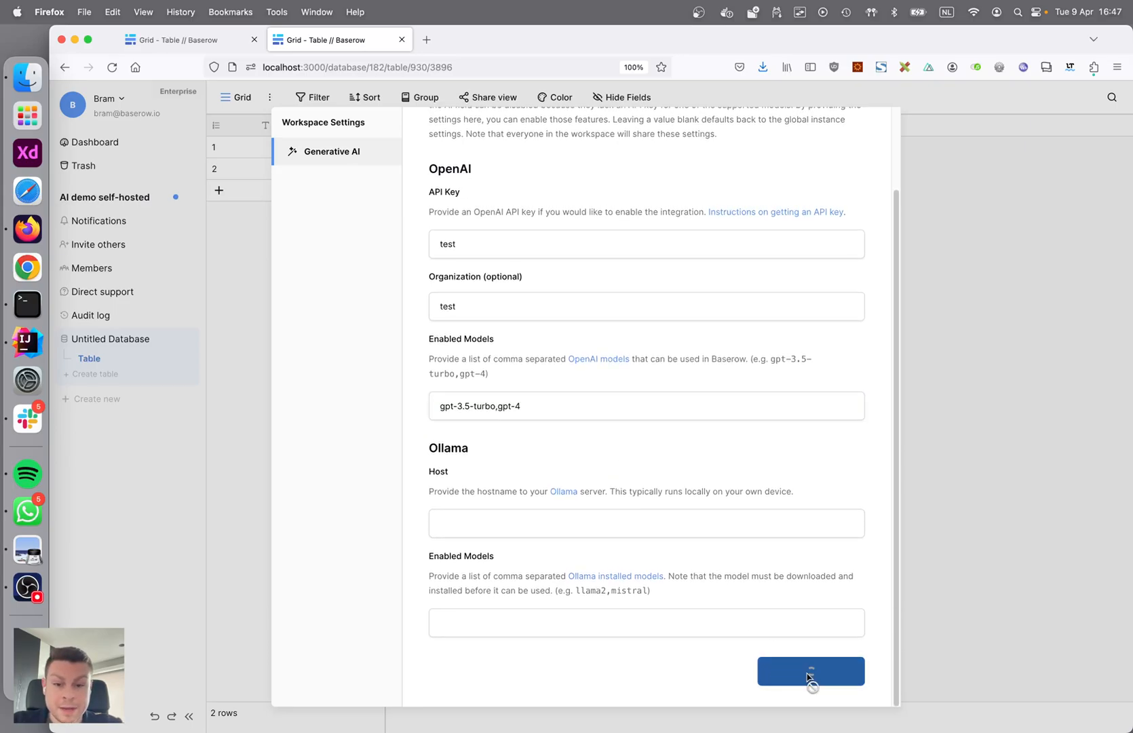
Start a new AI prompt field with AI type openai and model gpt-3.5-turbo.
click(744, 127)
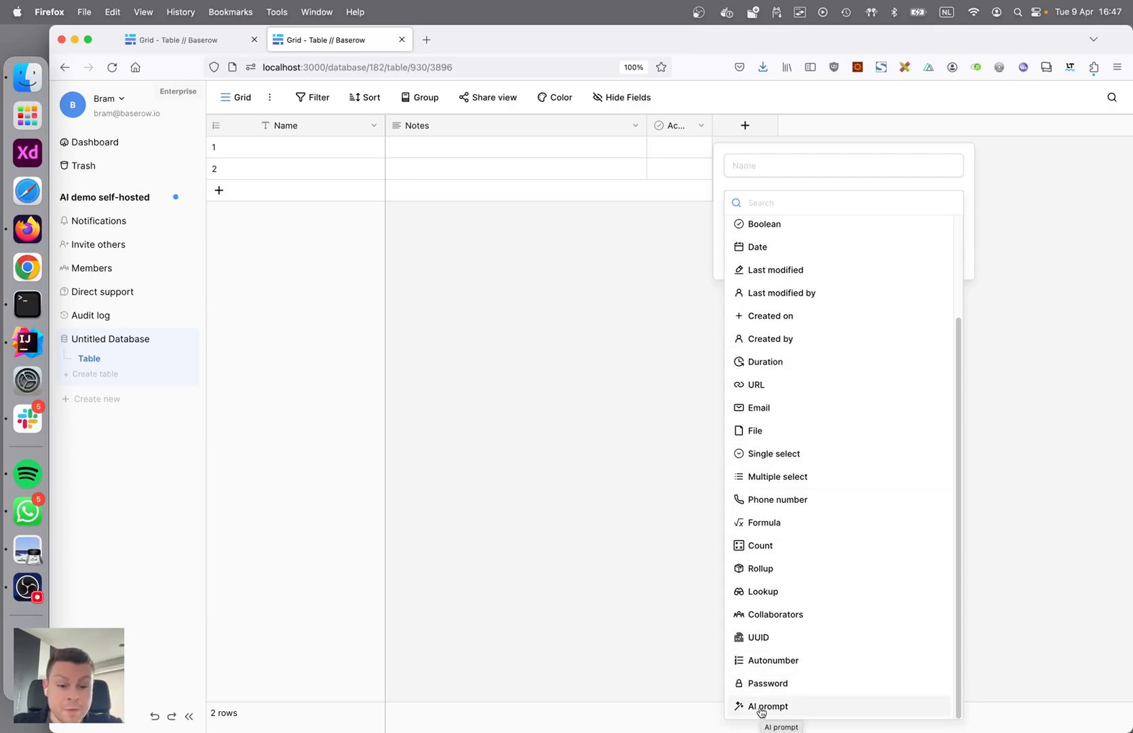
click(765, 706)
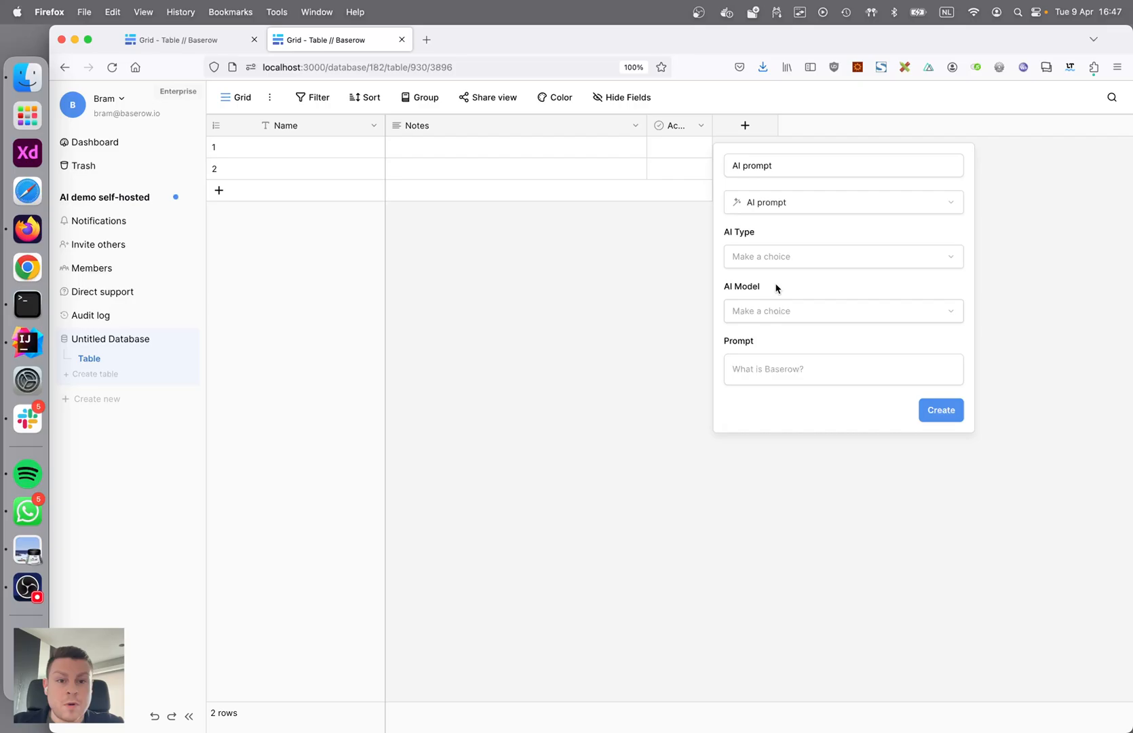
mouse_move(785, 244)
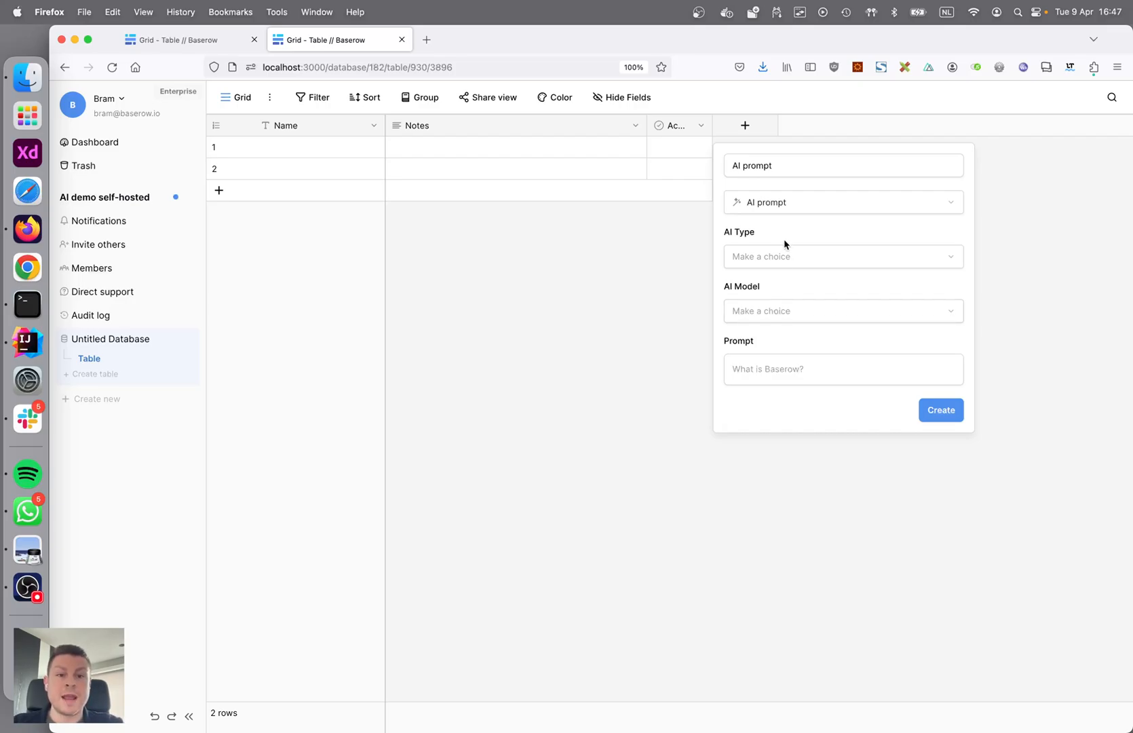
click(843, 256)
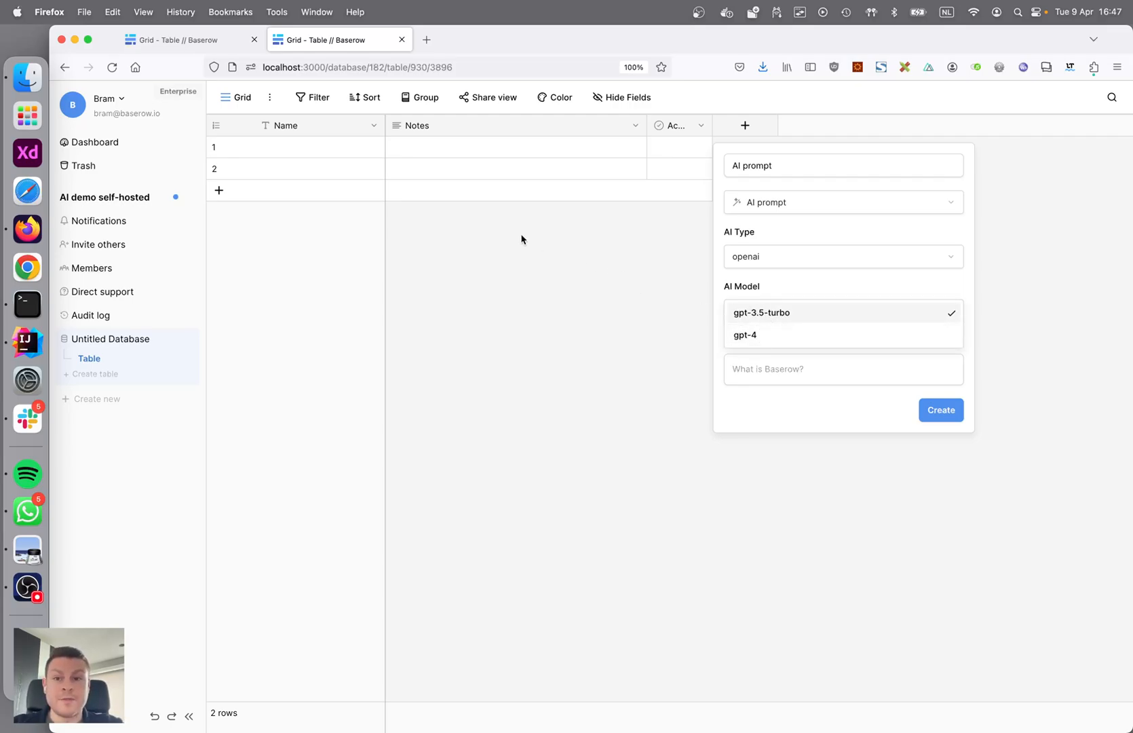
click(761, 312)
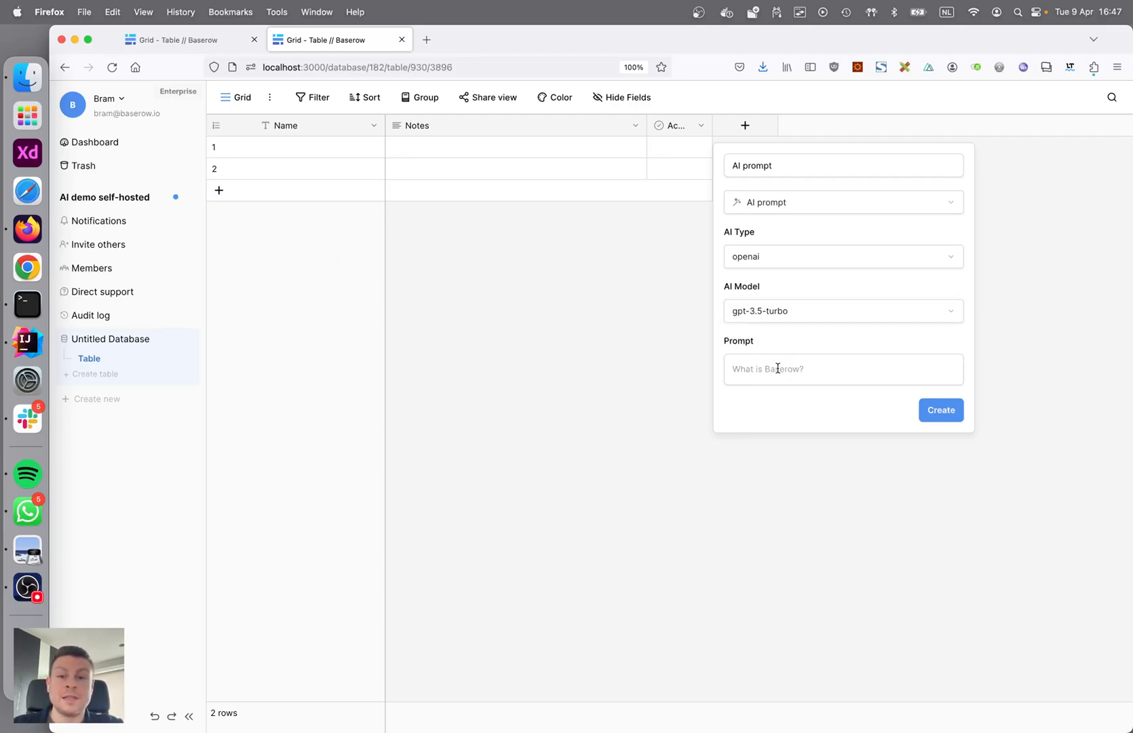
Write the prompt as the Name field followed by '? In less than 10 words.'.
click(843, 369)
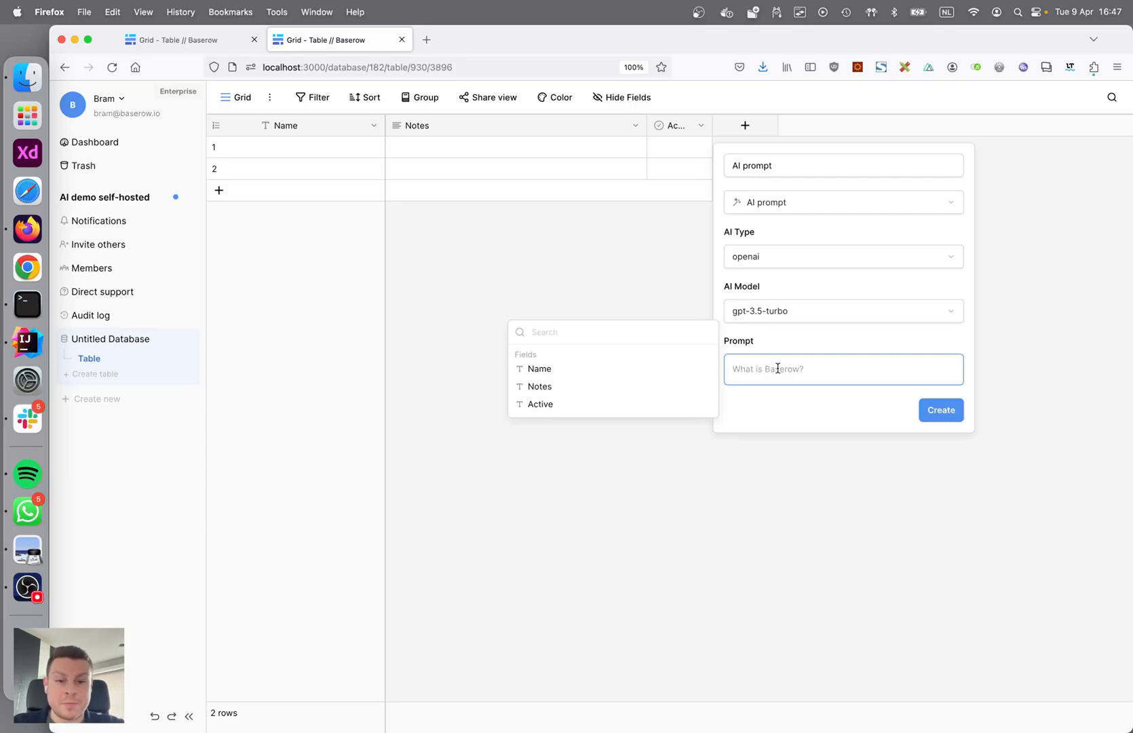
click(539, 369)
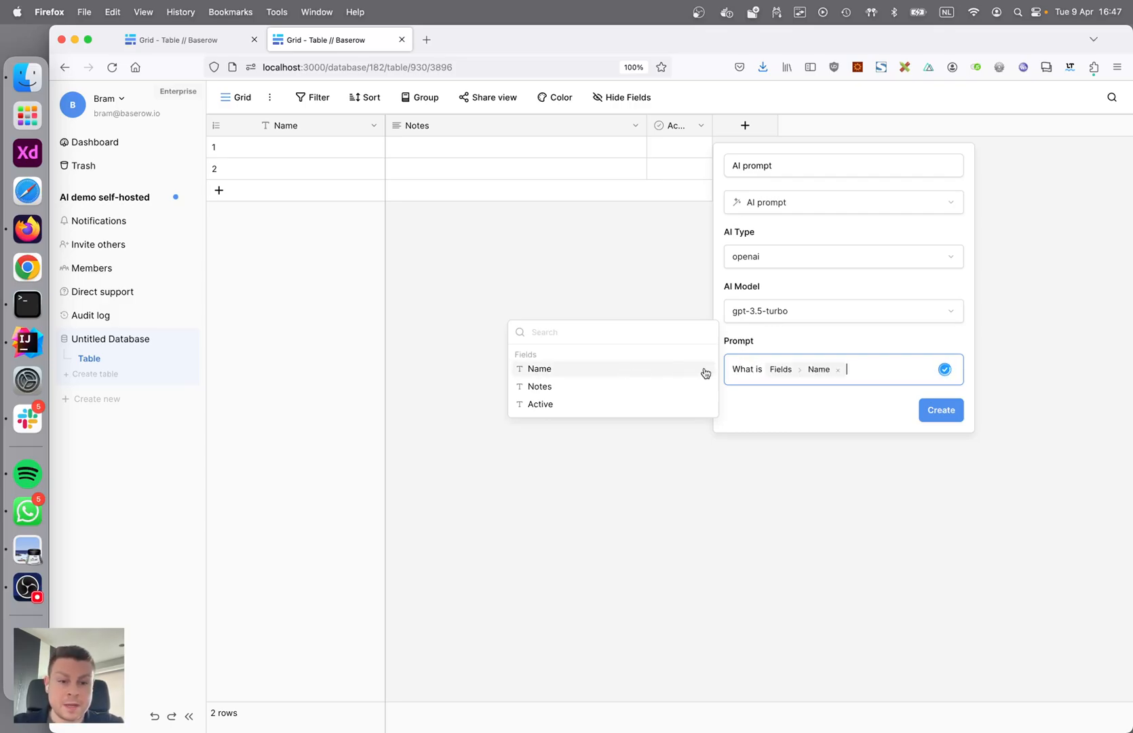
text(? In less tha)
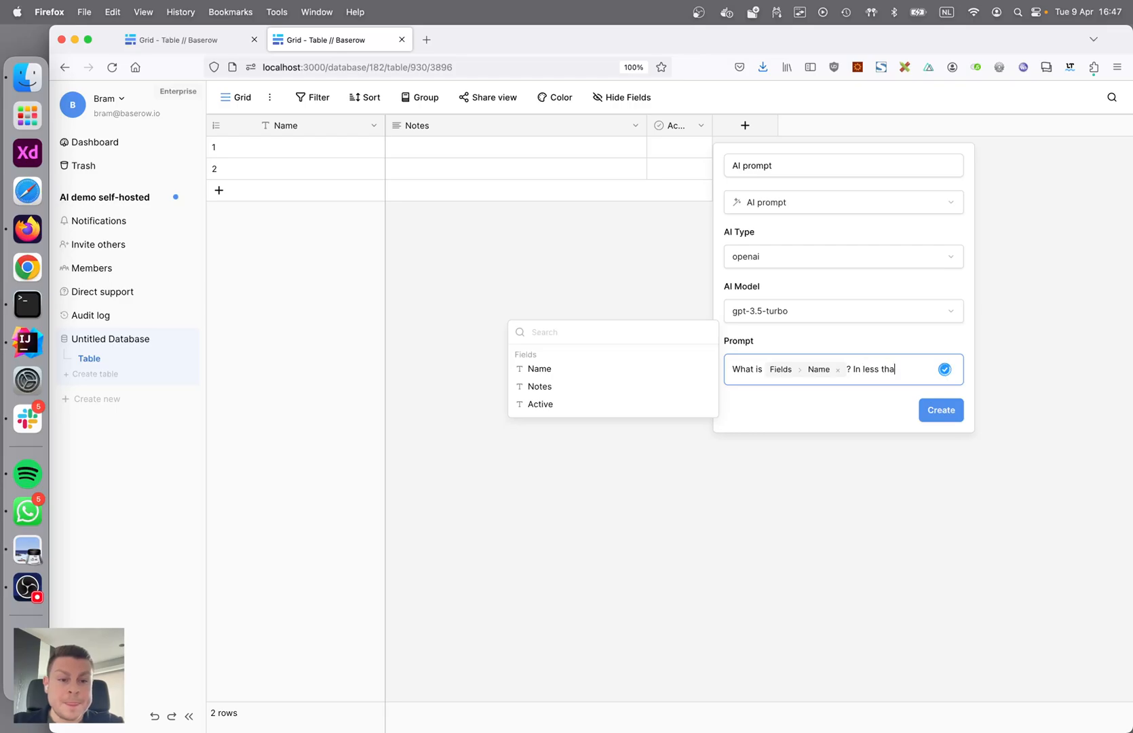
text(n 10 words.)
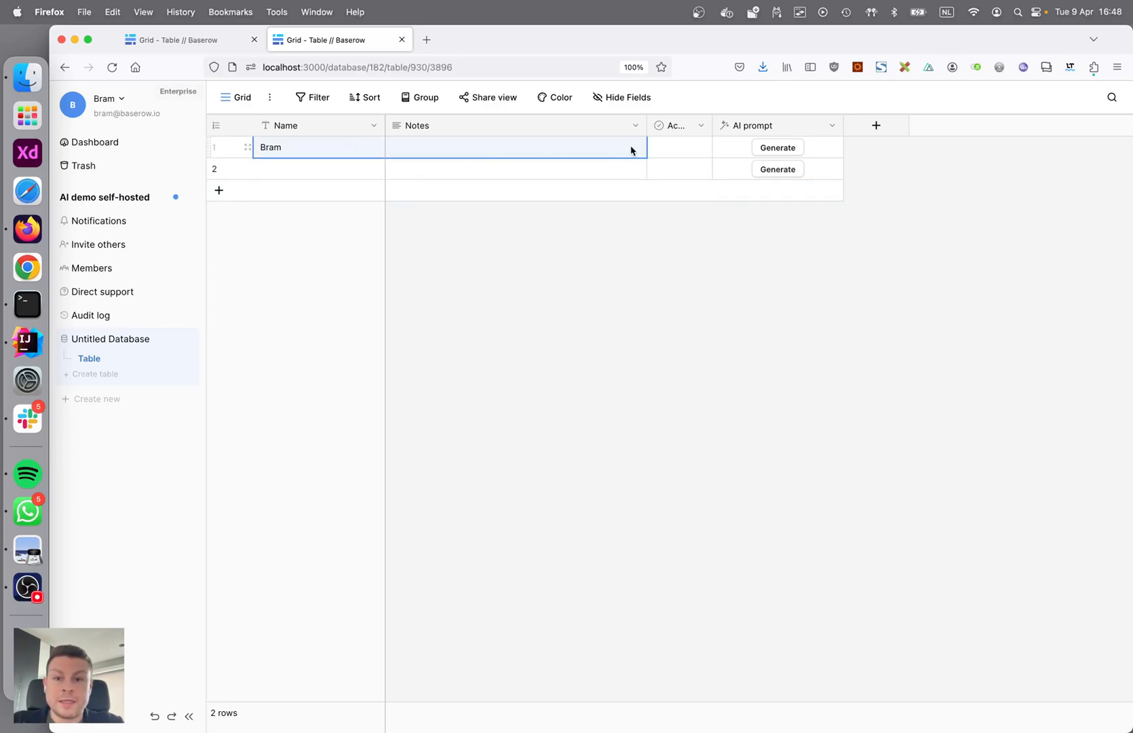
click(679, 147)
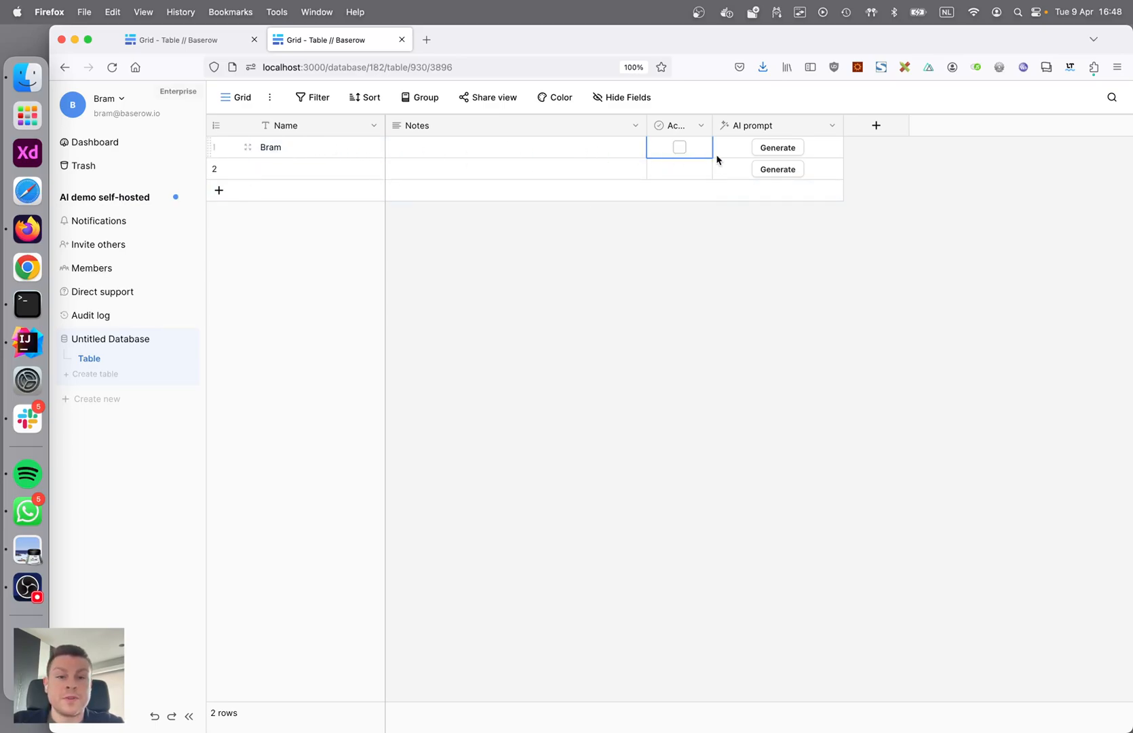
click(777, 147)
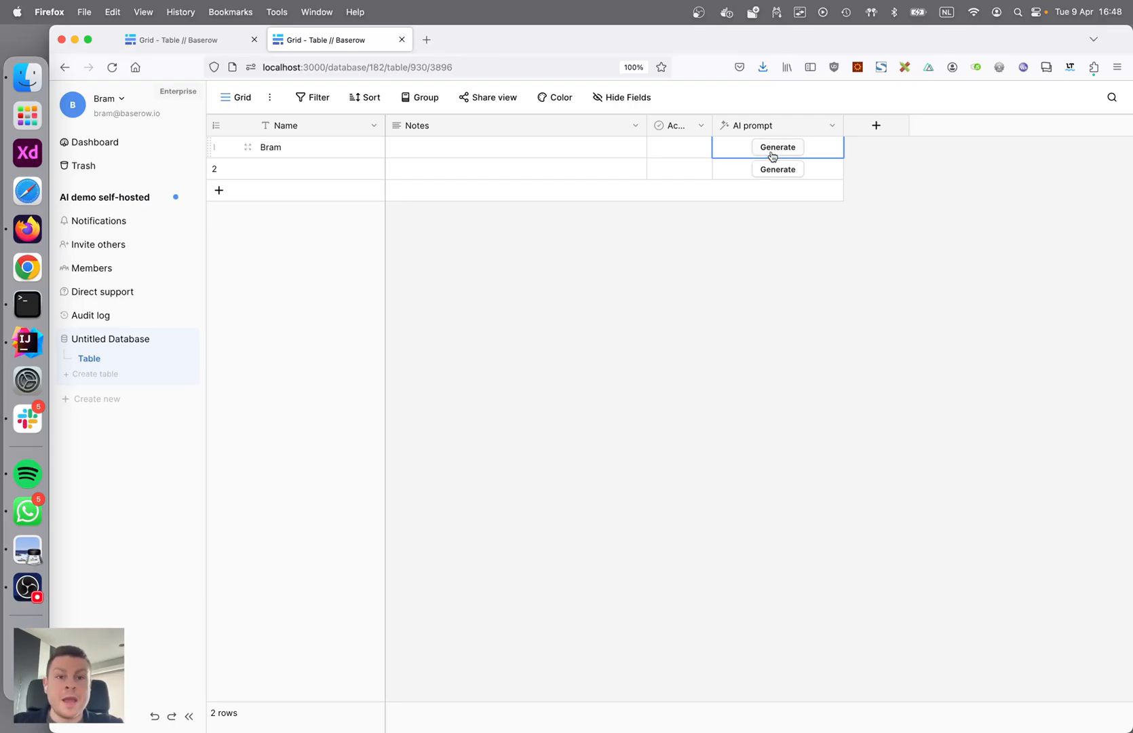
click(778, 147)
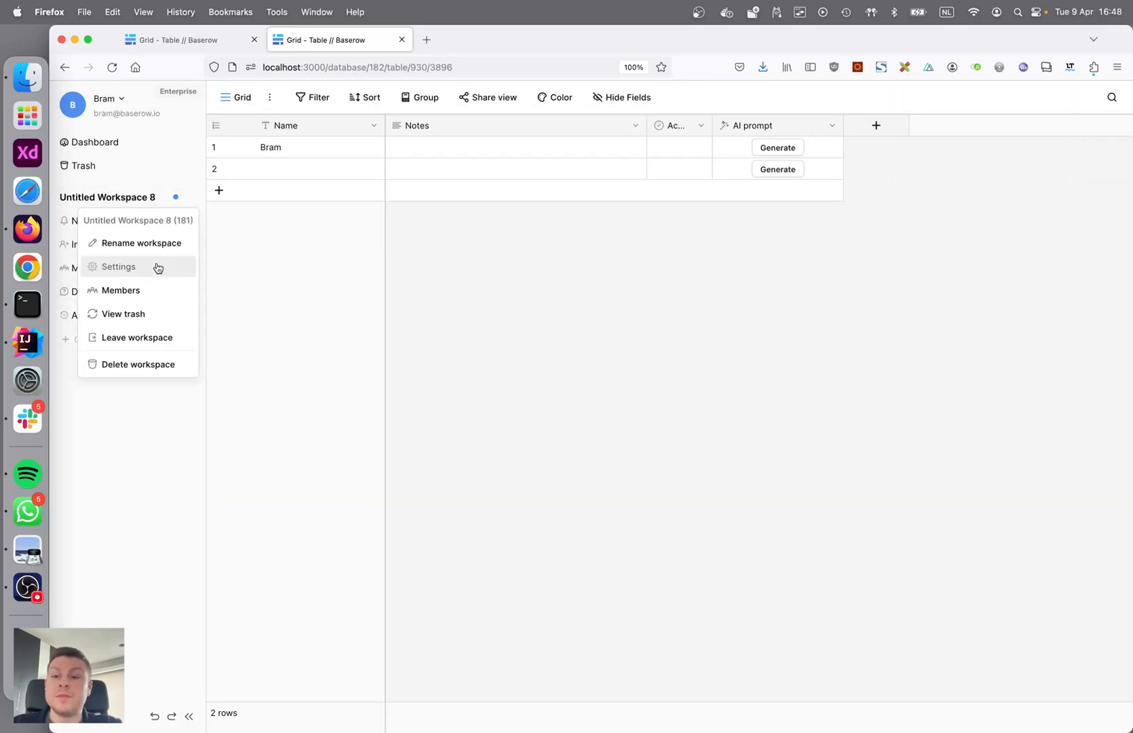
Dismiss the workspace menu and open the Baserow developer docs in a new tab.
click(985, 322)
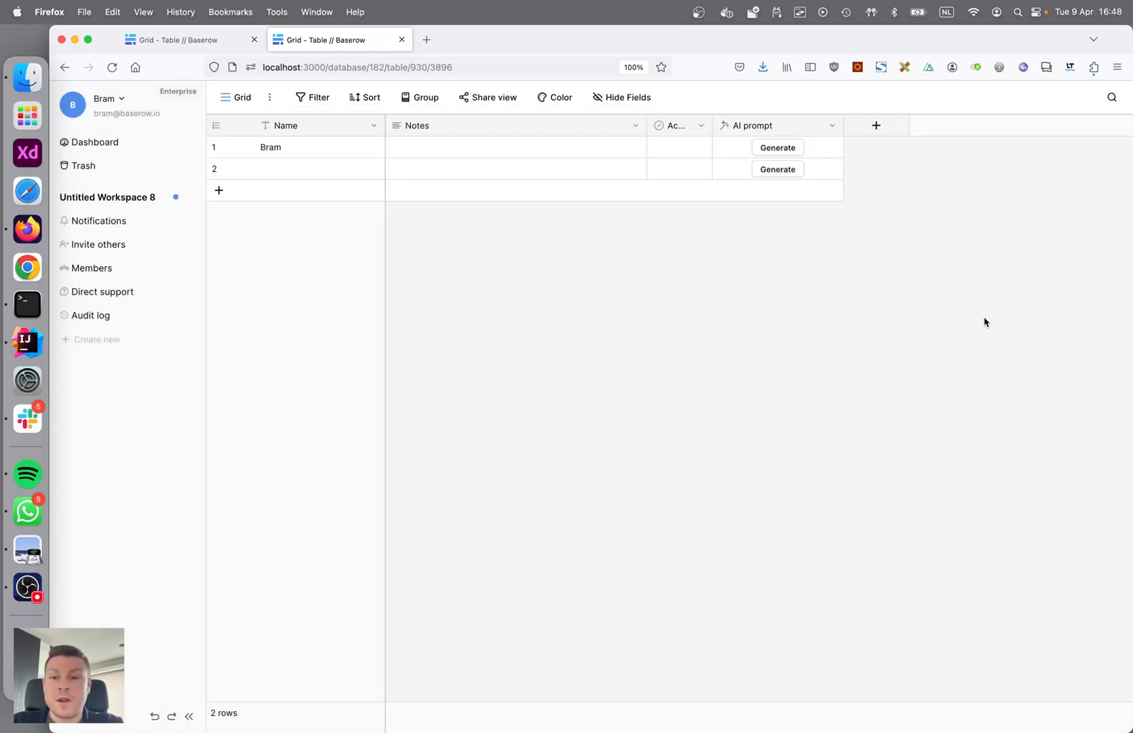
click(427, 39)
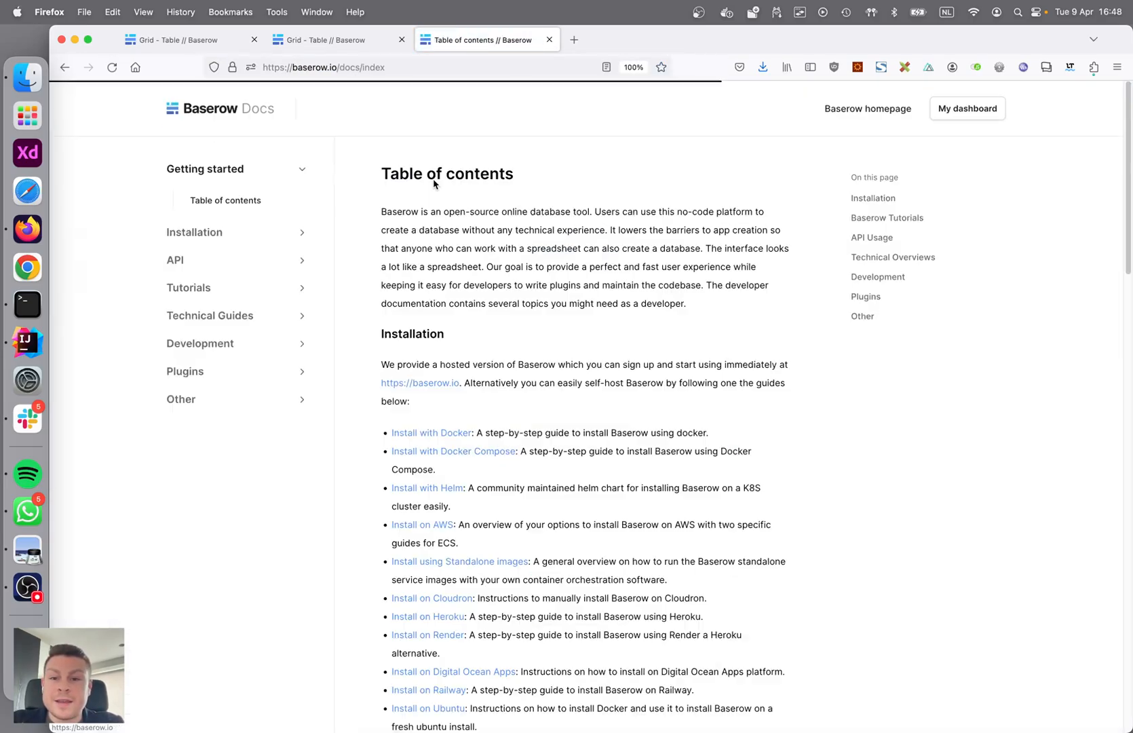
Review Generative AI variables under Installation > Configuring Baserow, then return to hosted Baserow.
click(194, 232)
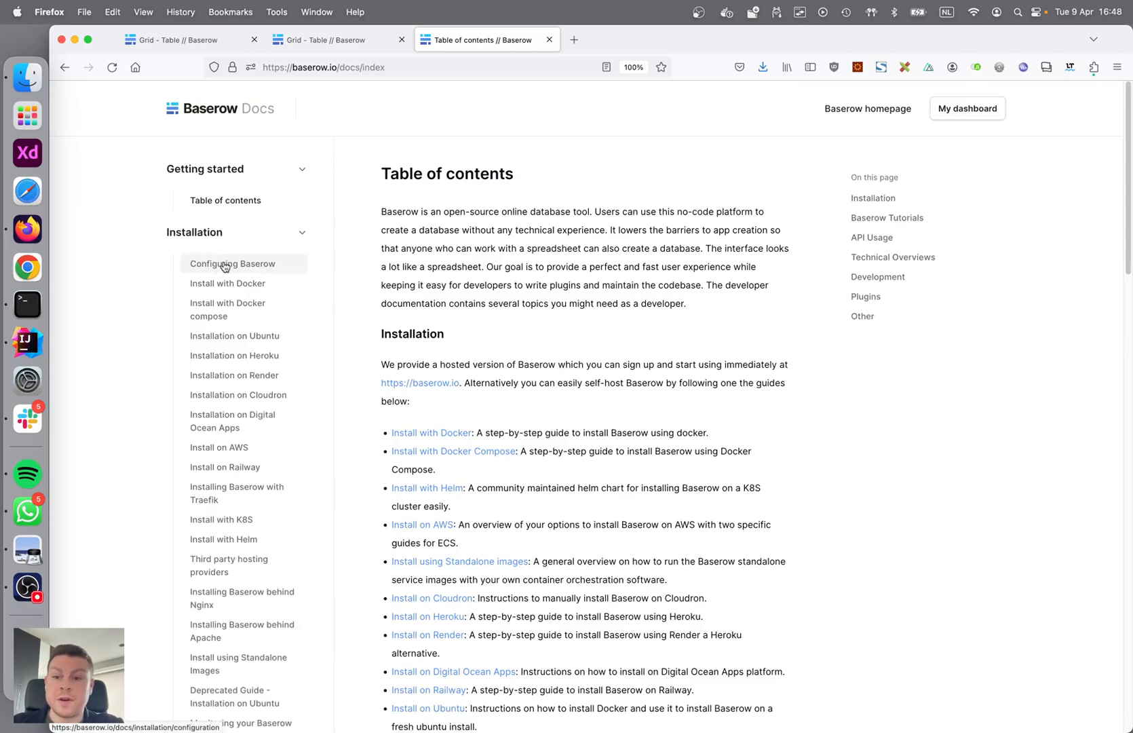
click(232, 264)
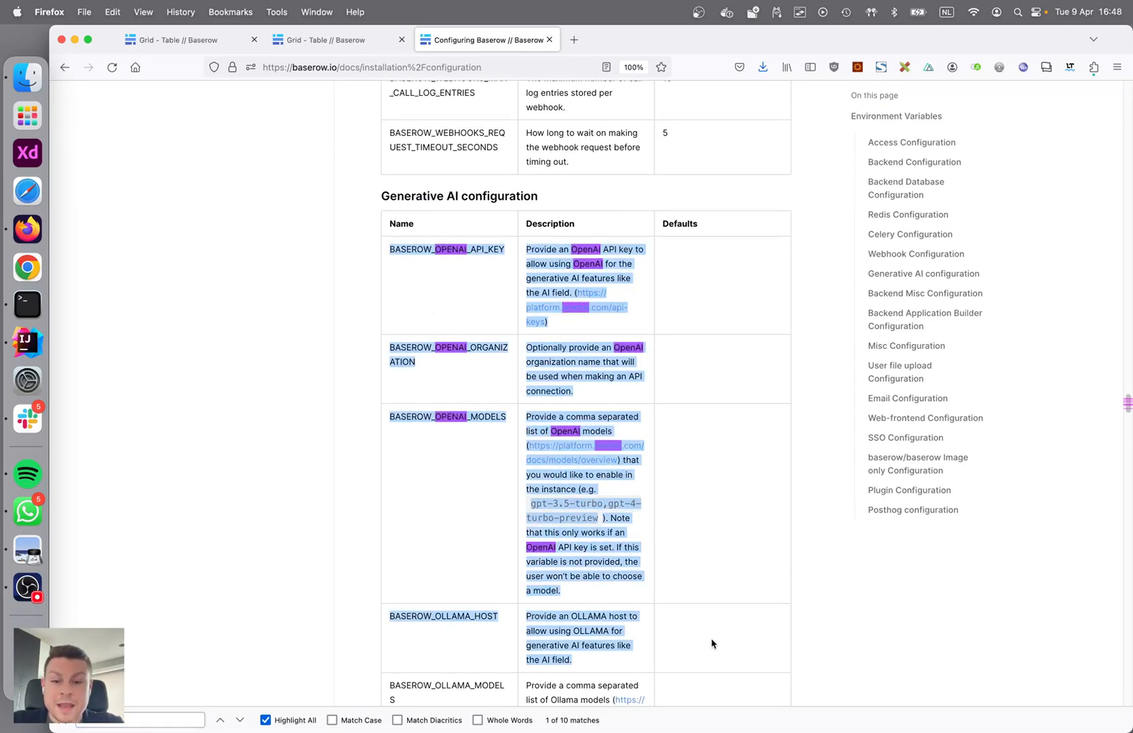
scroll(down, 3)
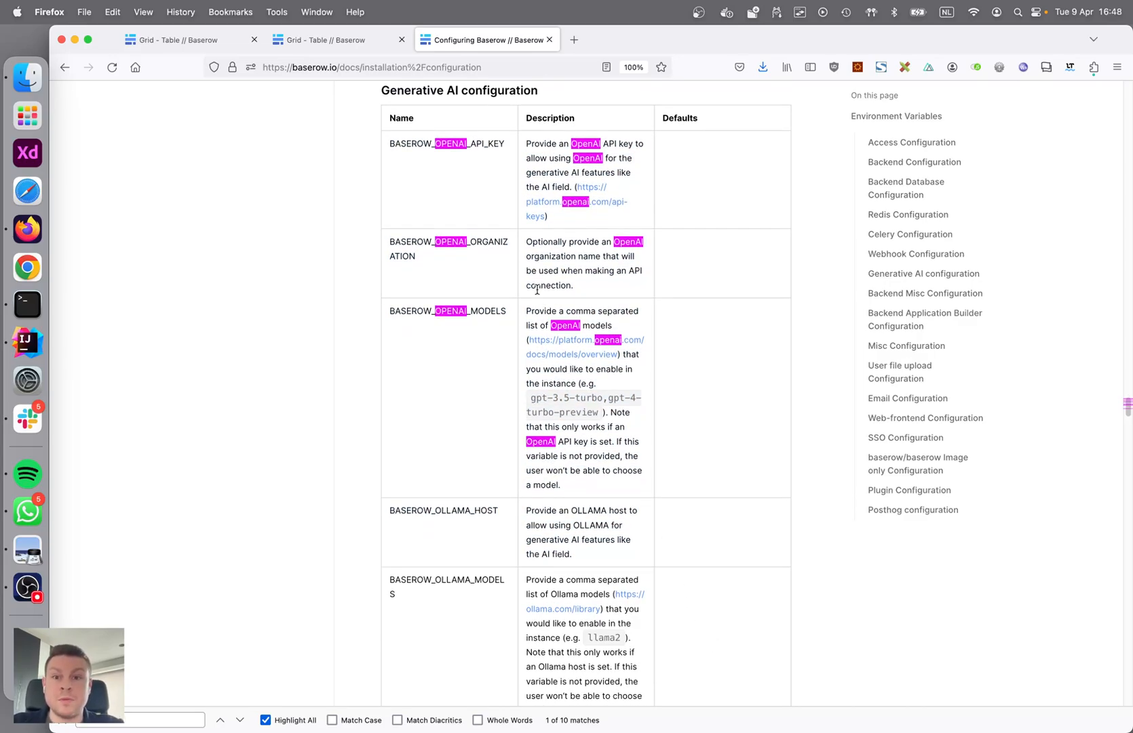
mouse_move(385, 161)
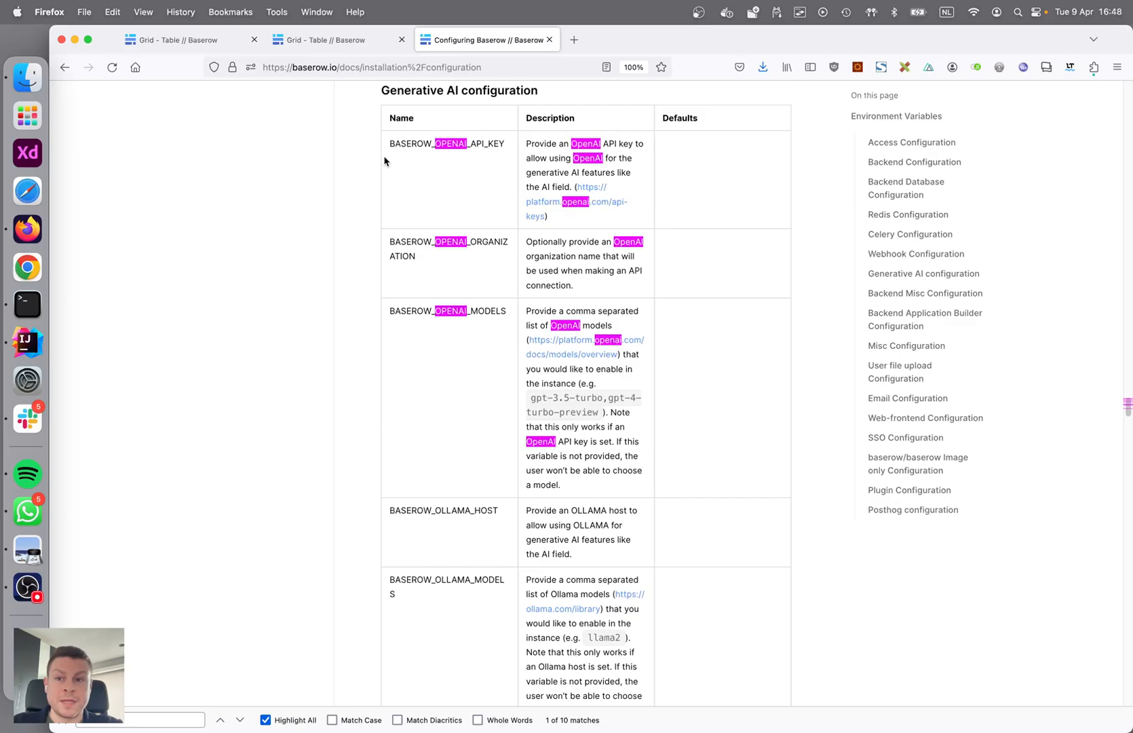
click(182, 39)
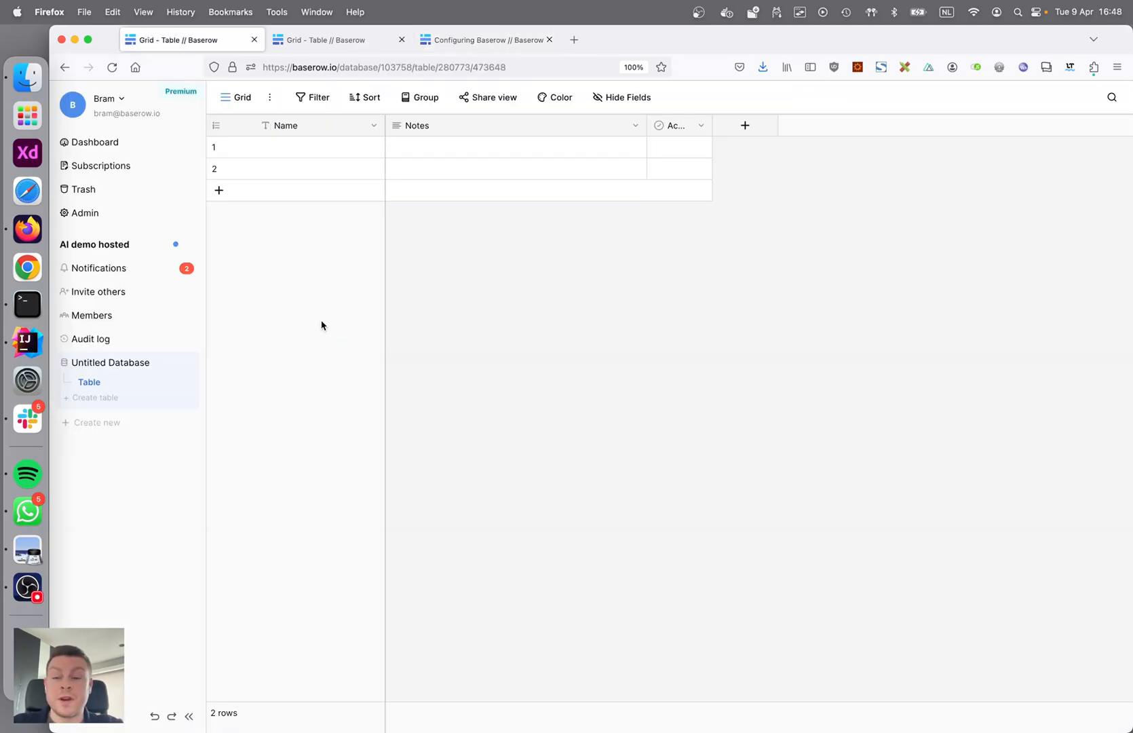
Check the AI demo hosted workspace's empty AI settings, close them, and start a new field.
click(94, 244)
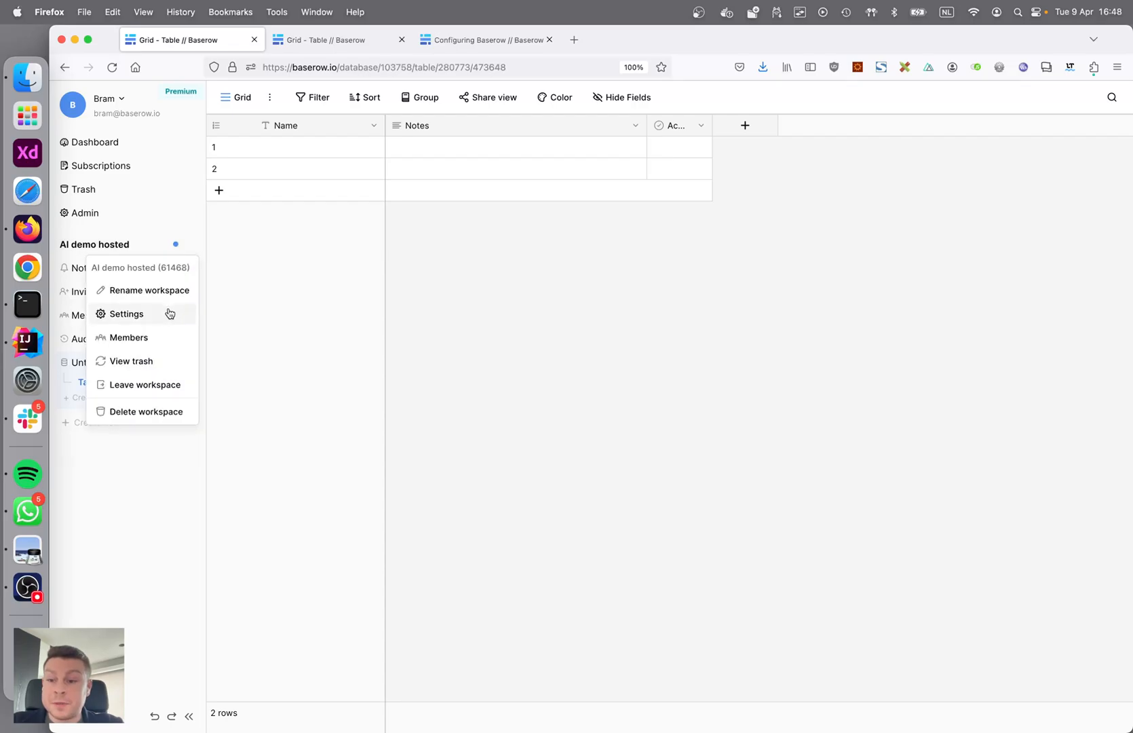
click(126, 314)
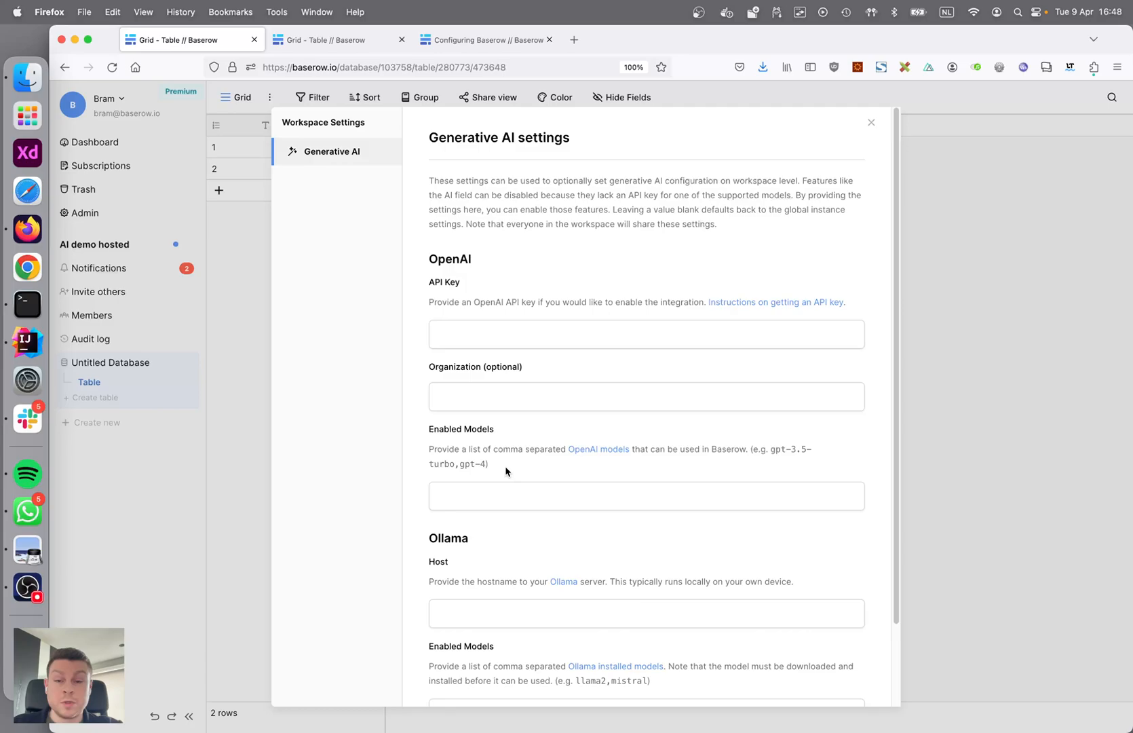
click(871, 122)
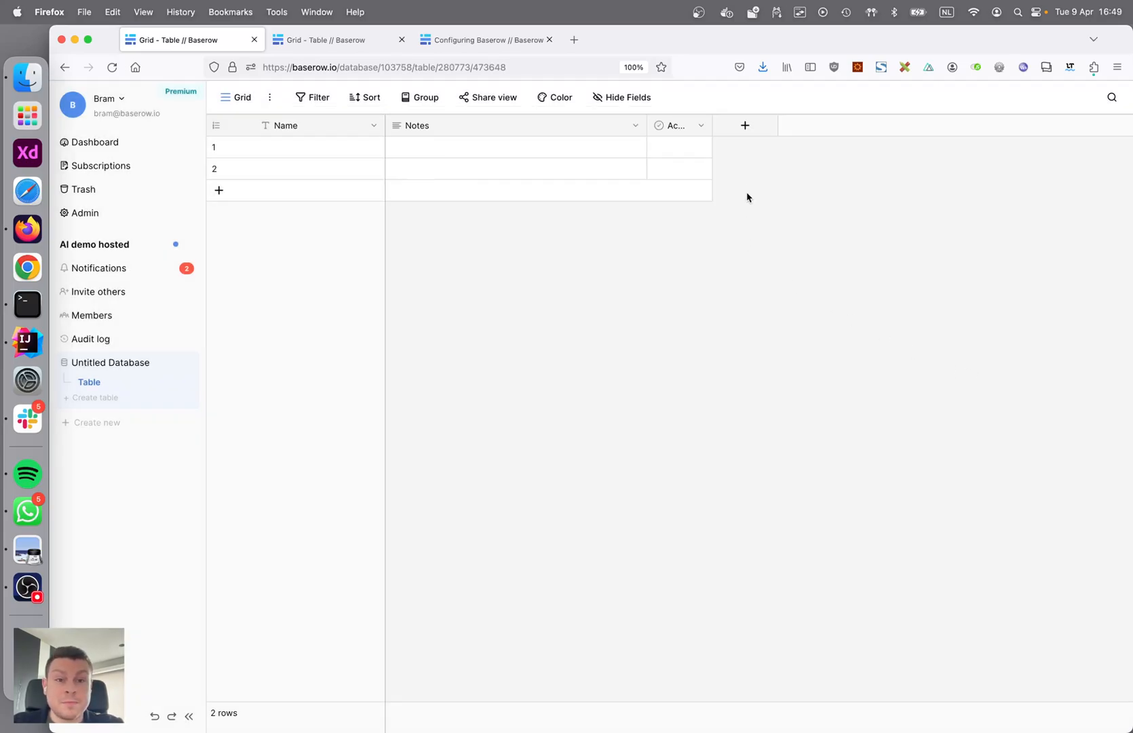
click(745, 124)
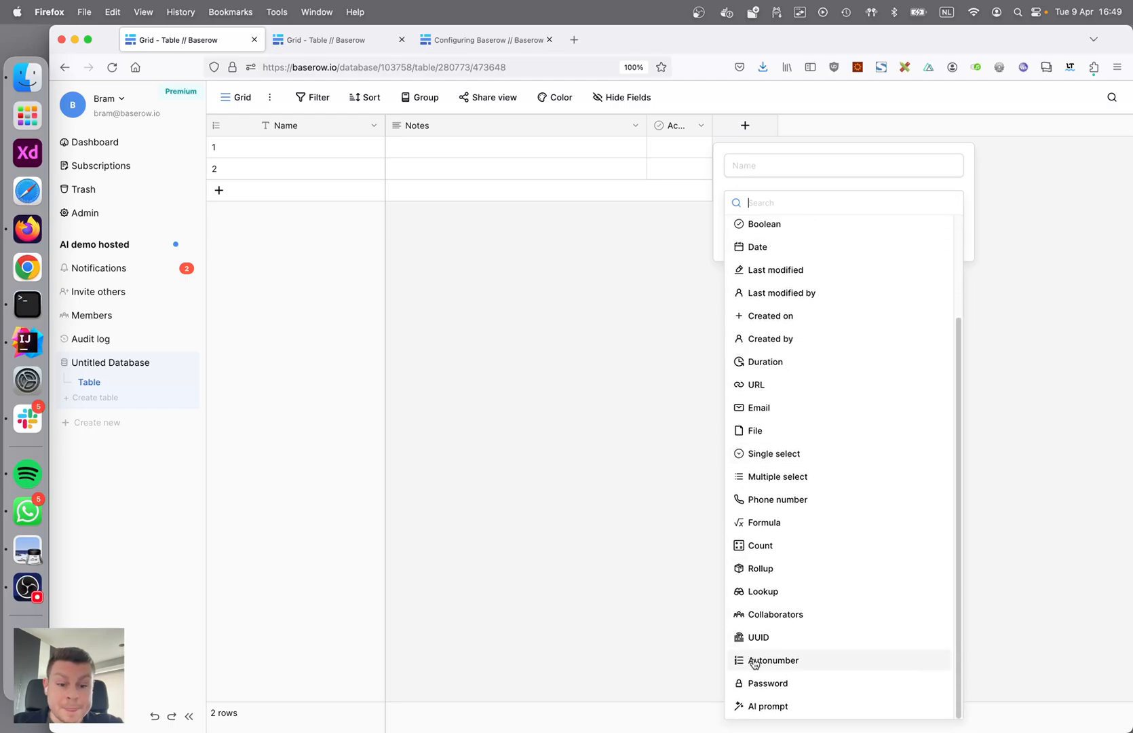
Preview AI prompt field defaults (Baserow type, gpt-3.5-turbo), then open the workspace menu.
click(766, 706)
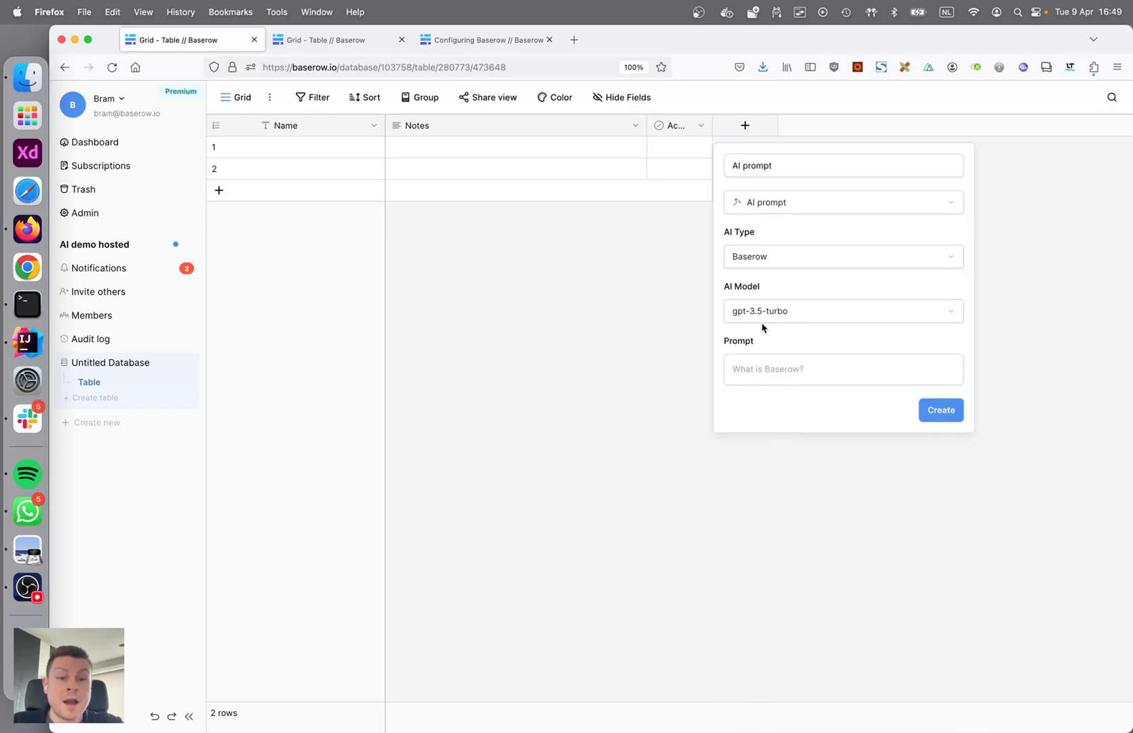
mouse_move(819, 338)
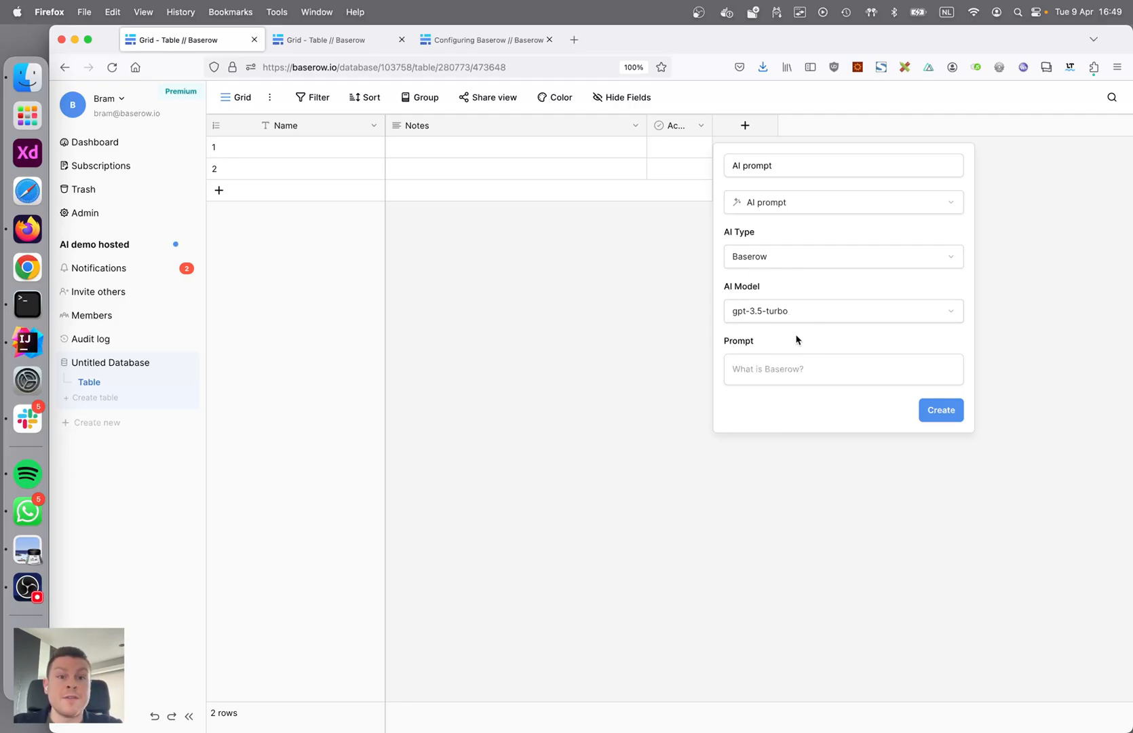
mouse_move(782, 343)
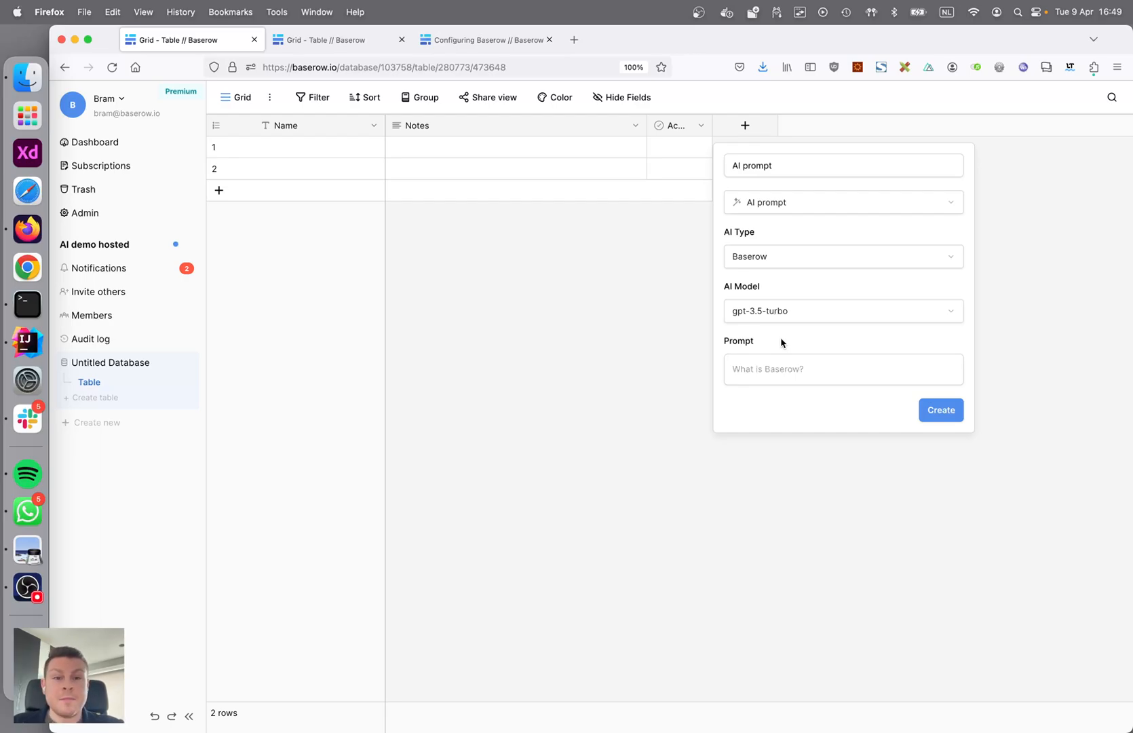
mouse_move(774, 343)
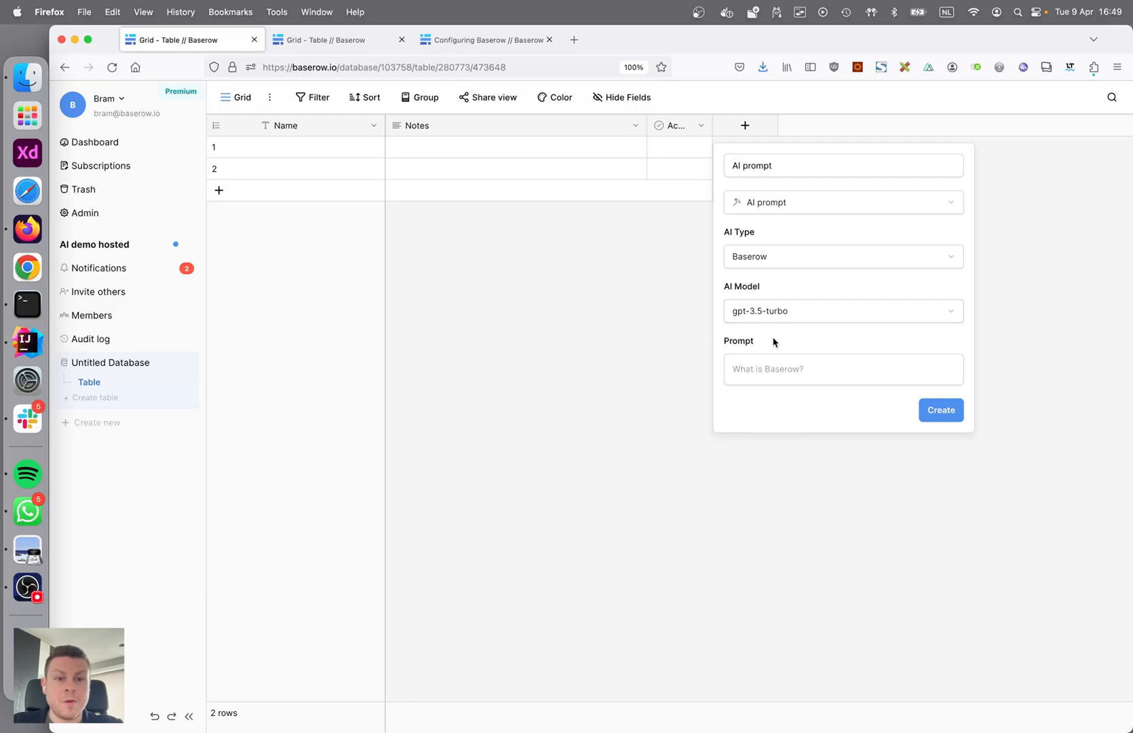
mouse_move(759, 343)
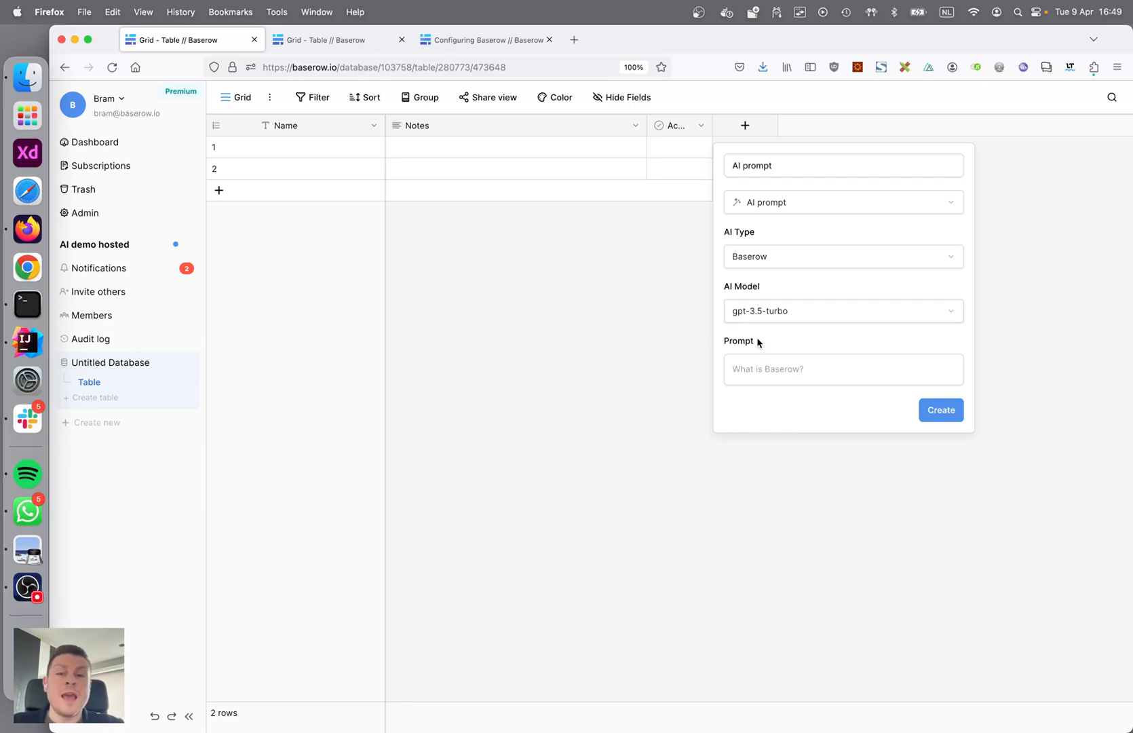
mouse_move(623, 359)
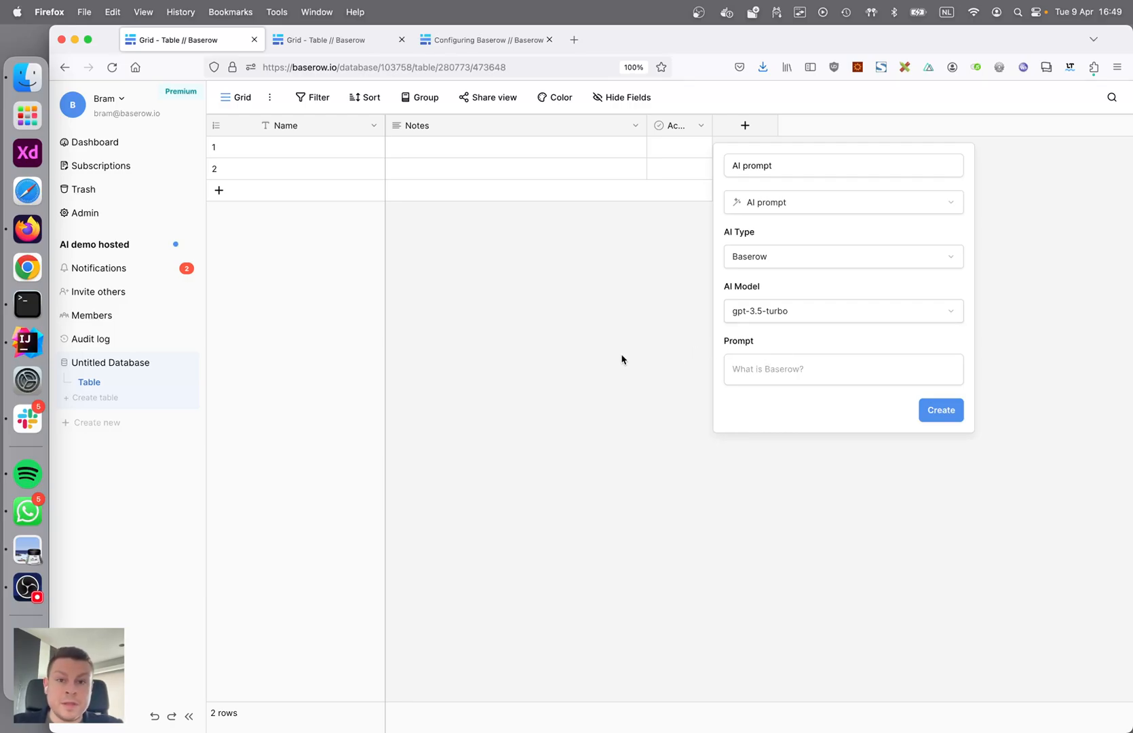
click(193, 243)
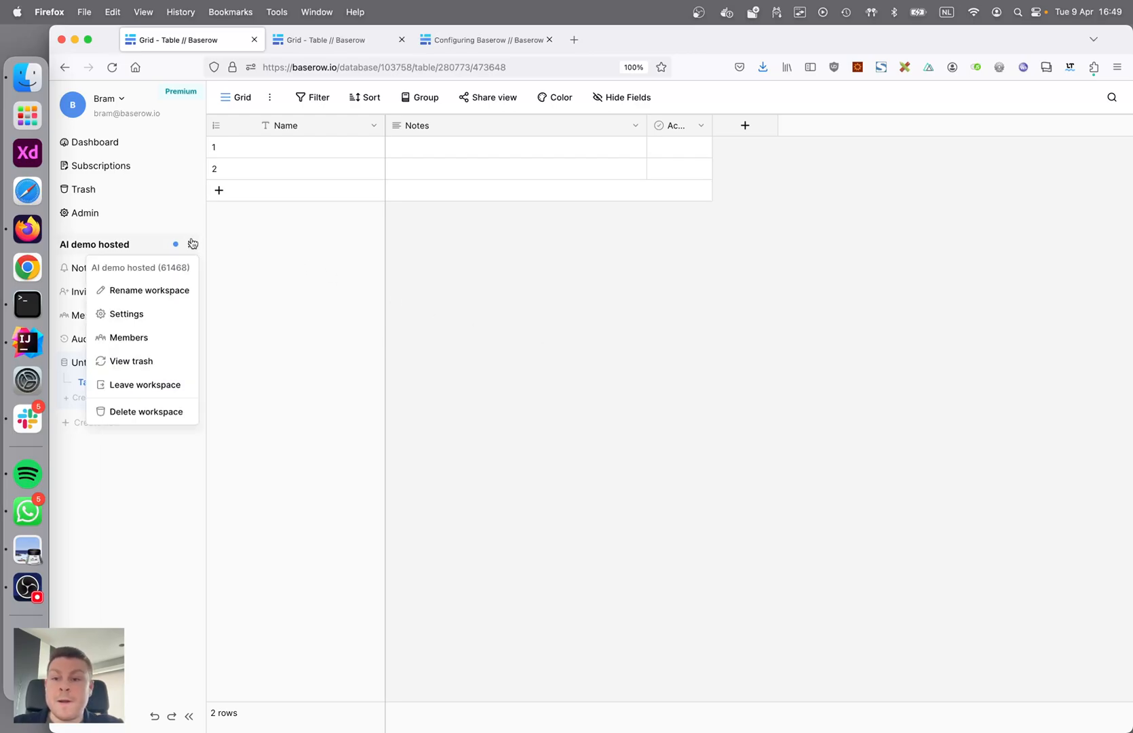
Open workspace Settings, then draft an AI prompt field using openai with gpt-4.
click(127, 313)
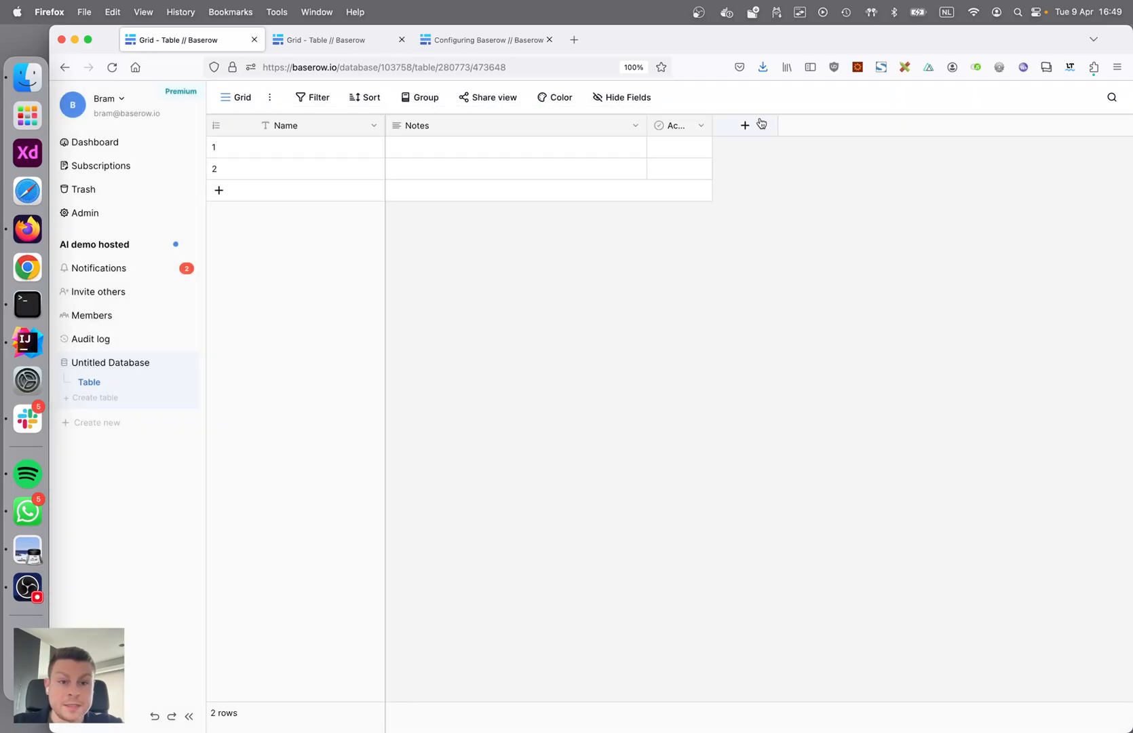
click(744, 125)
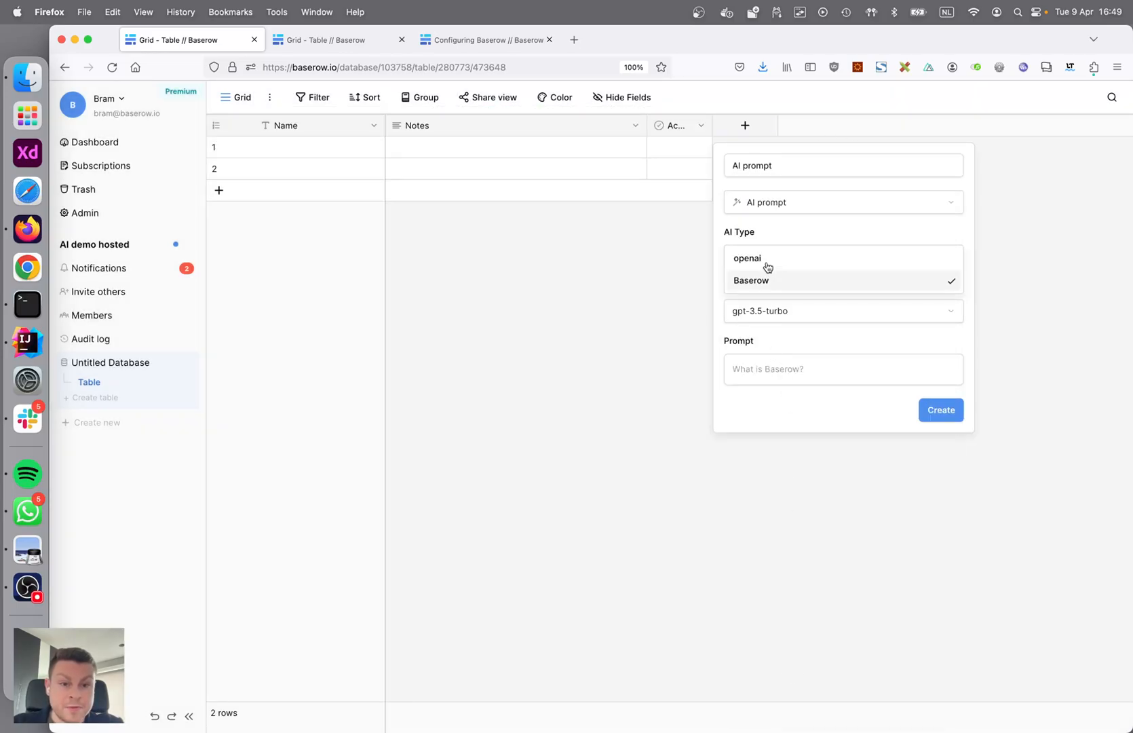
click(747, 259)
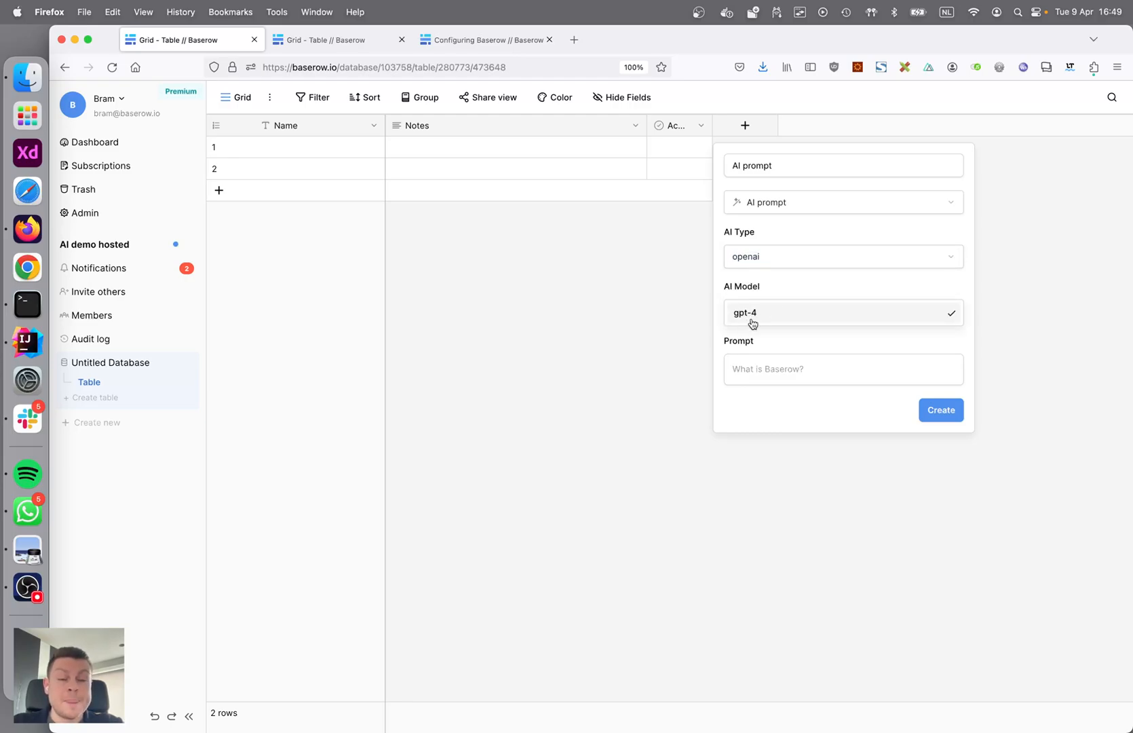
click(751, 314)
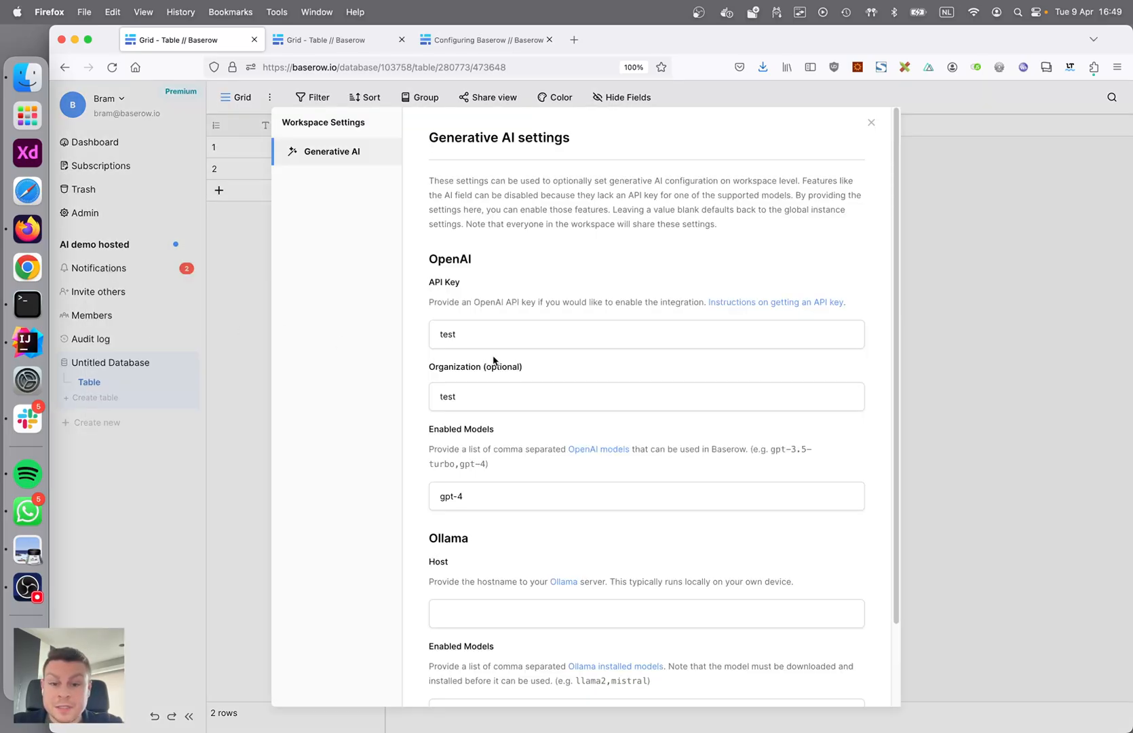
Follow the 'OpenAI models' link under Enabled Models into a new documentation tab.
drag(492, 301, 557, 301)
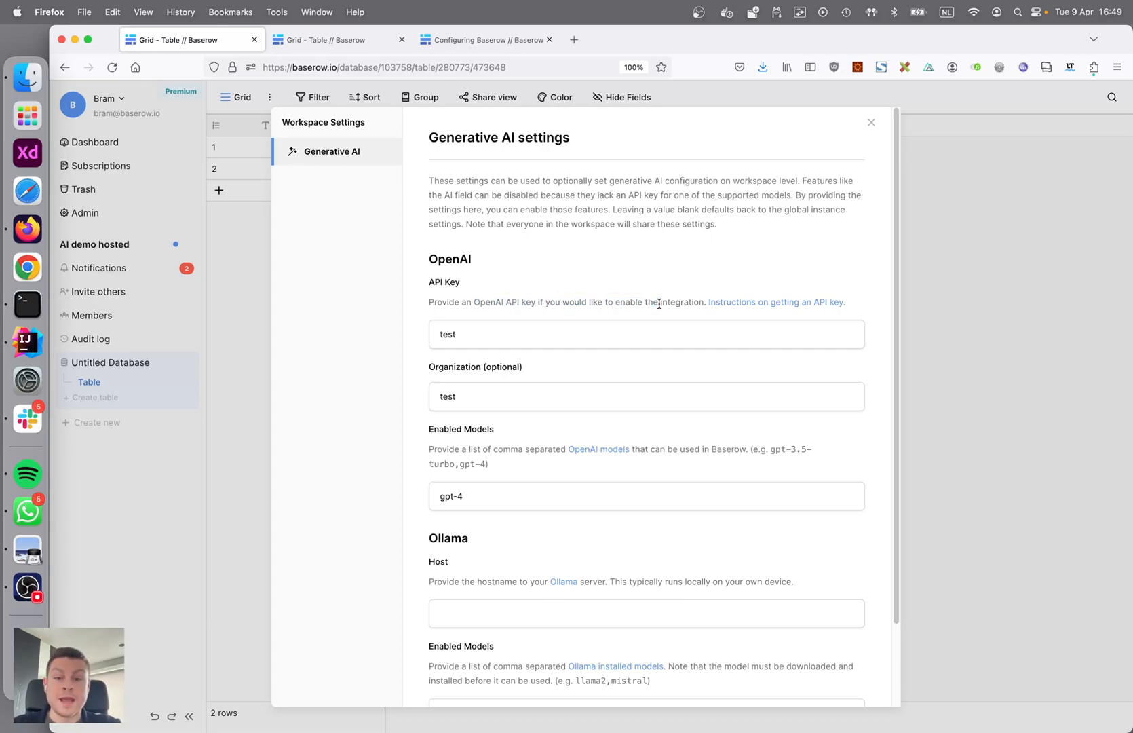
drag(441, 448, 489, 463)
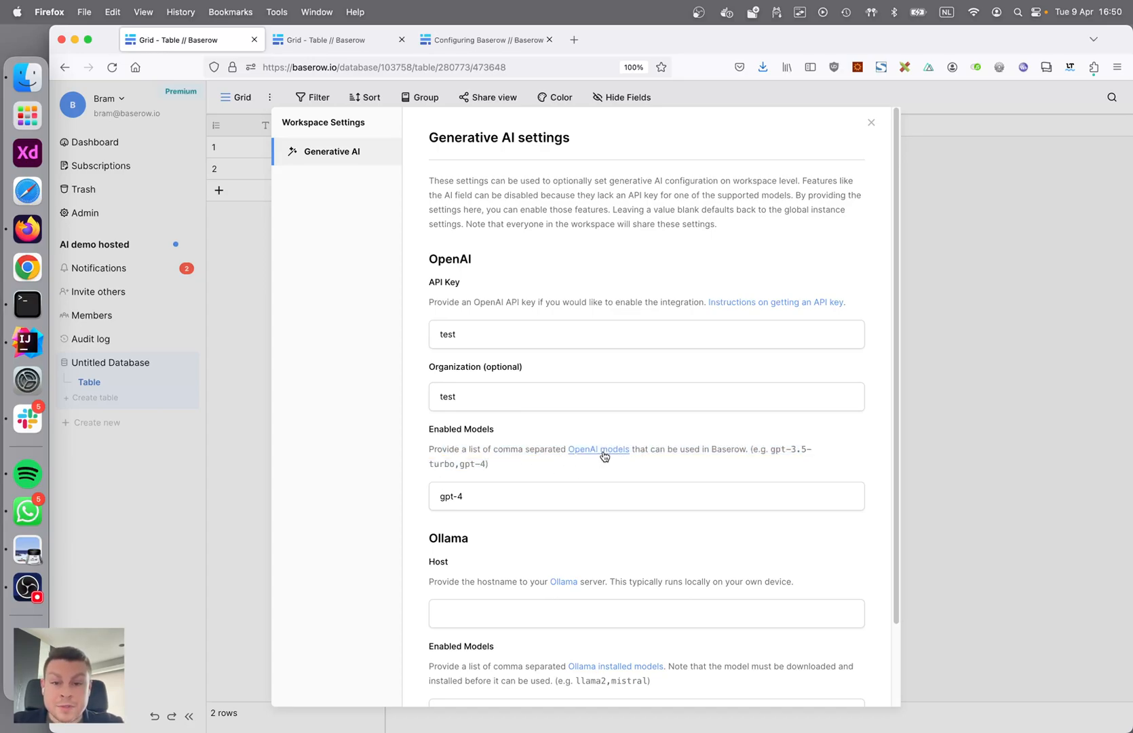
click(598, 449)
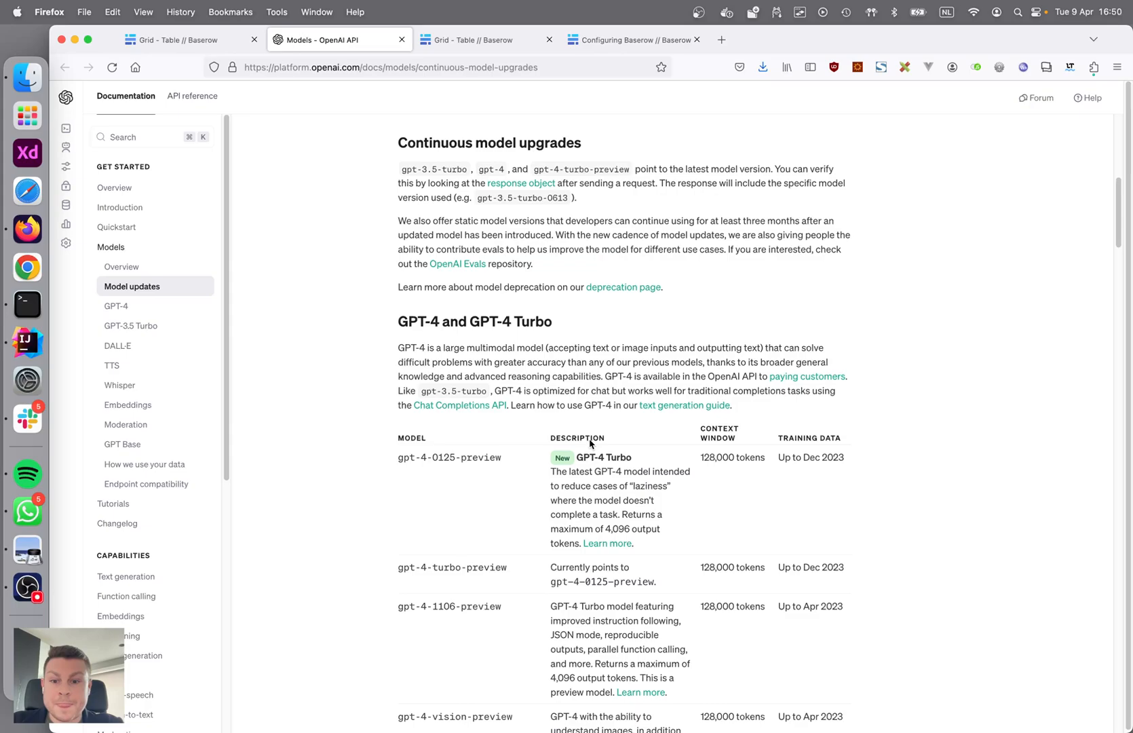
click(116, 306)
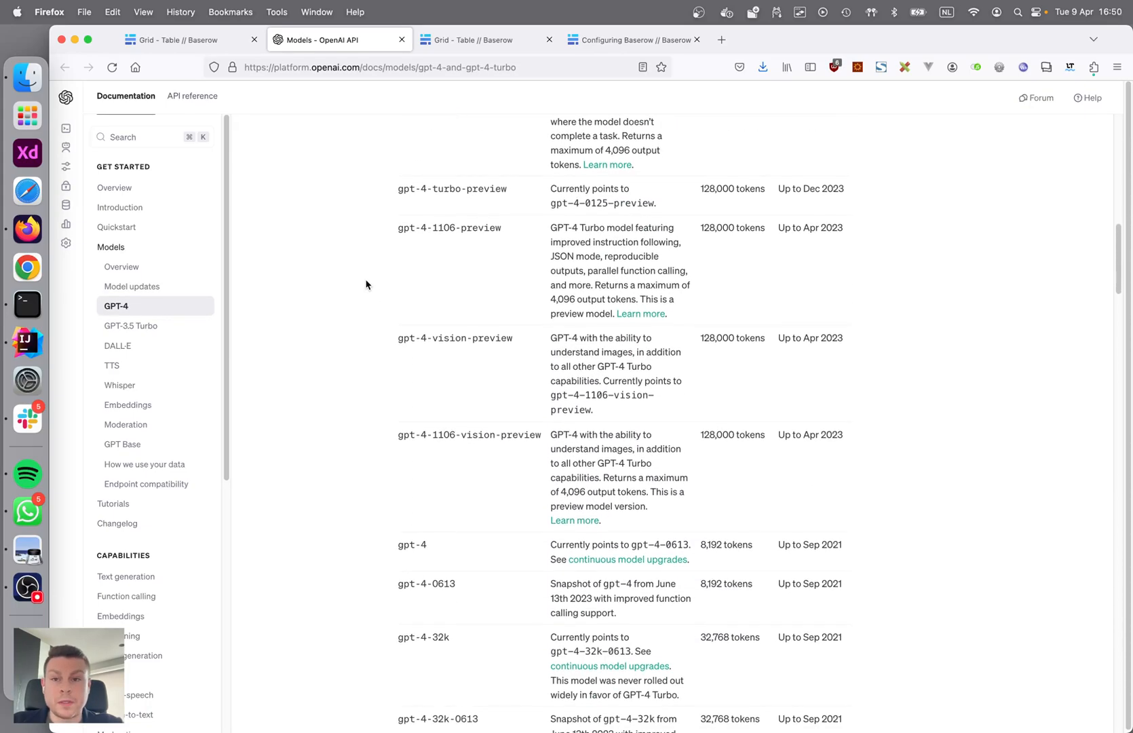
click(172, 40)
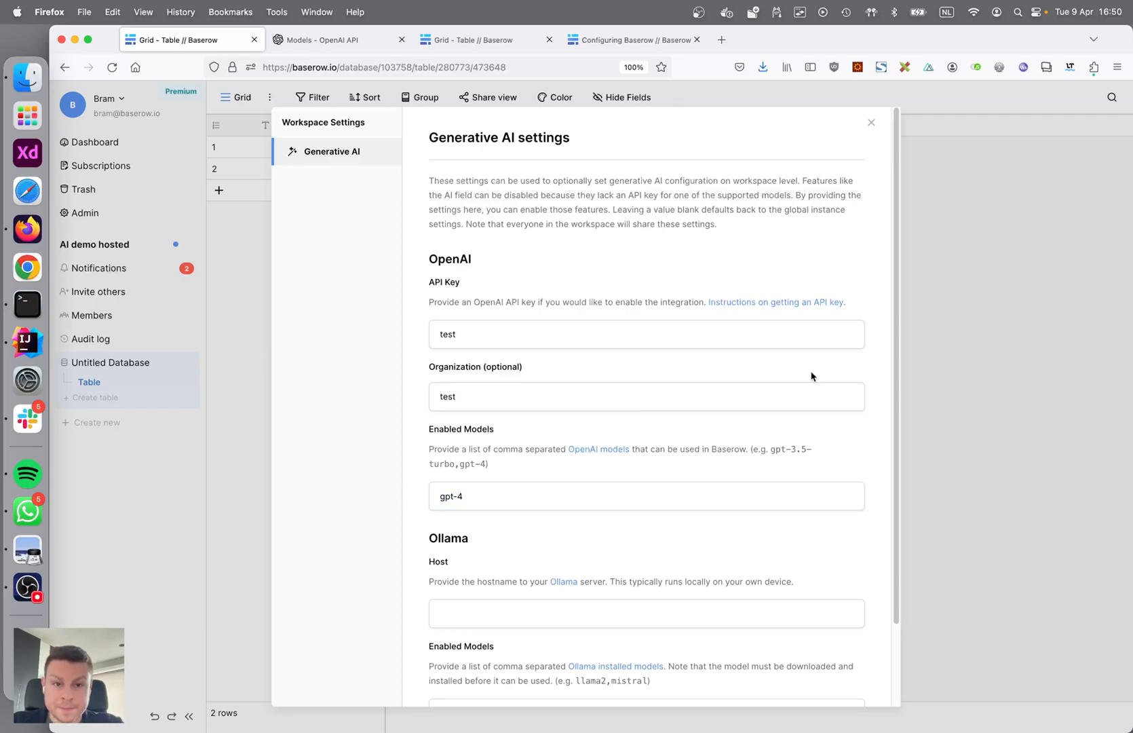
click(871, 122)
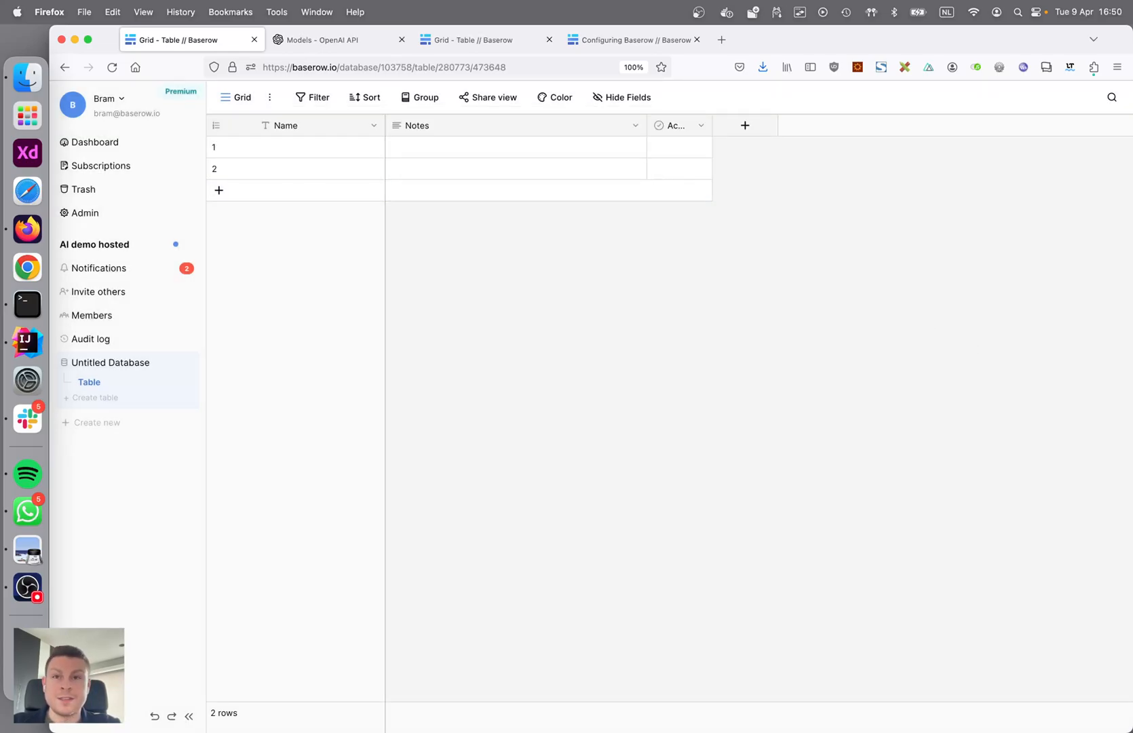